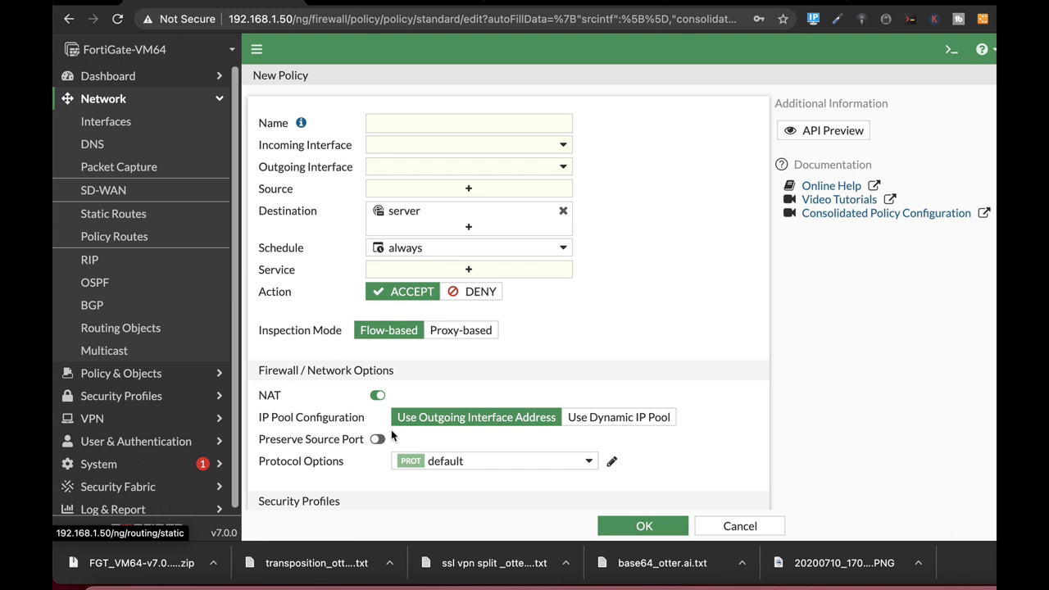
{"action": "mouse_move", "coordinate": [481, 511]}
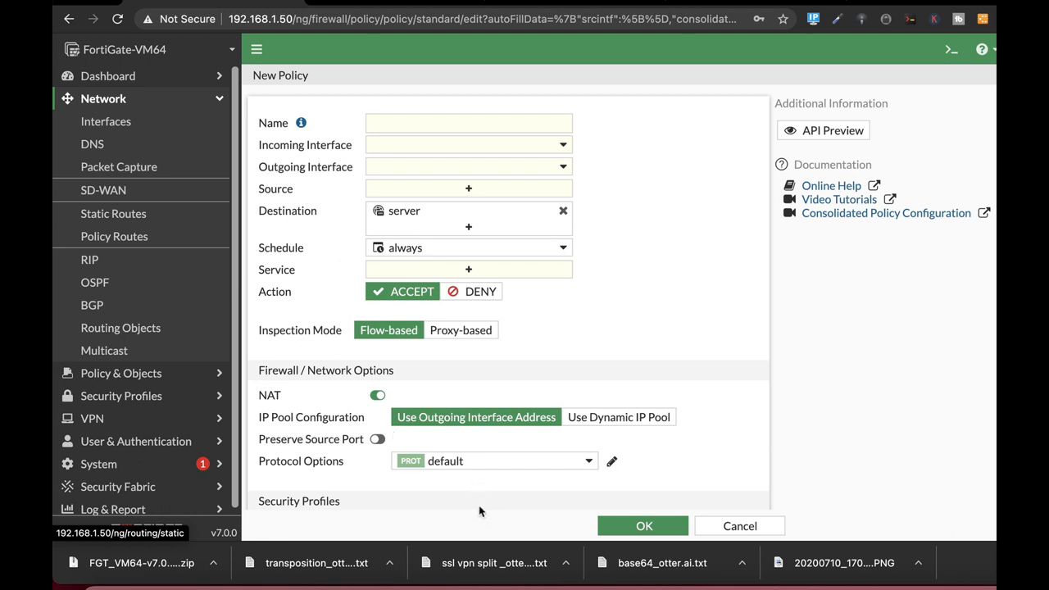
{"action": "mouse_move", "coordinate": [504, 438]}
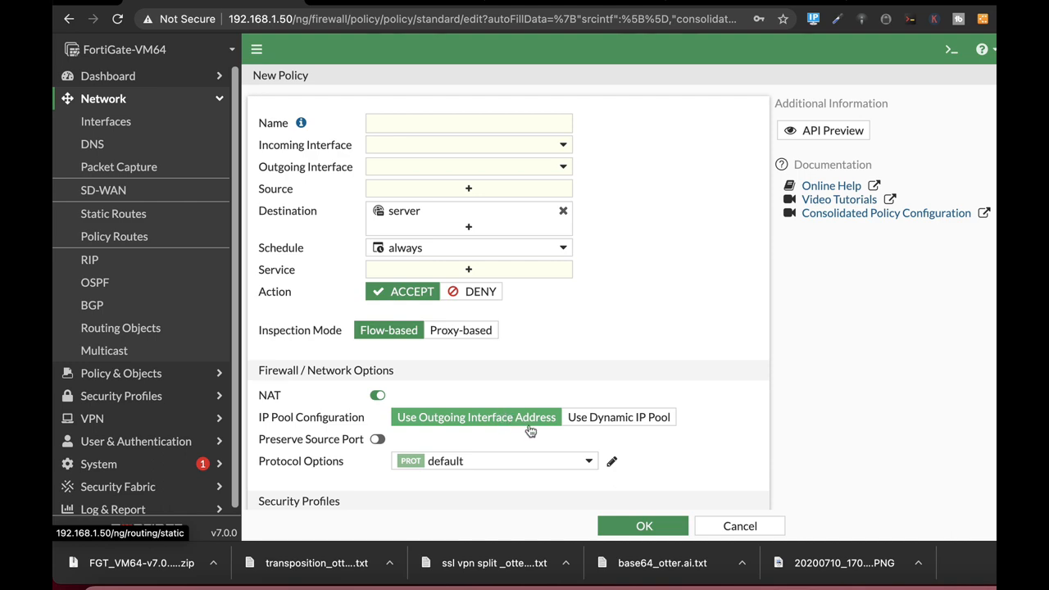
{"action": "mouse_move", "coordinate": [193, 351]}
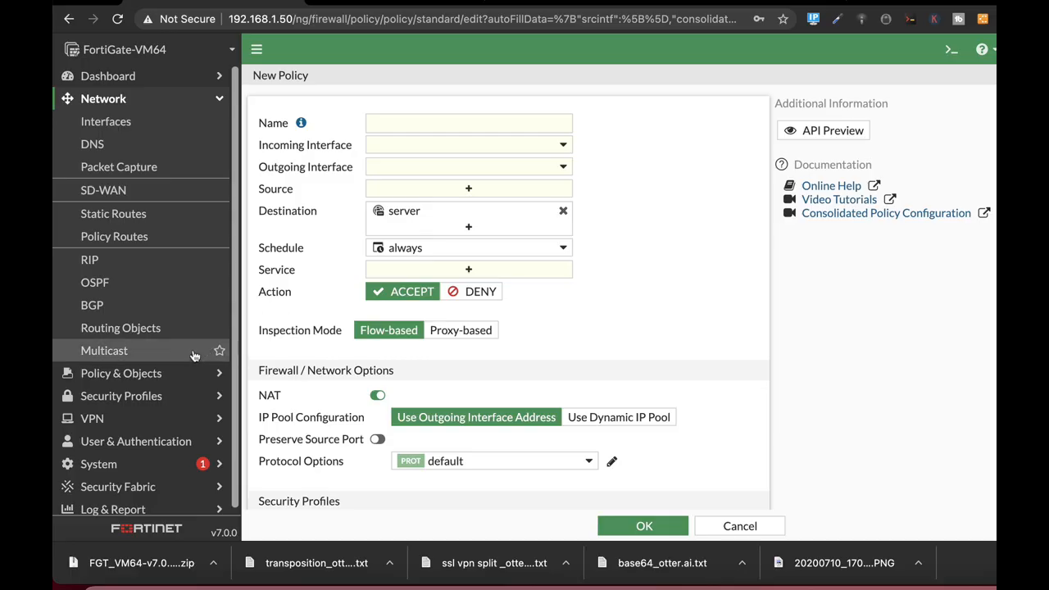
{"action": "mouse_move", "coordinate": [228, 294]}
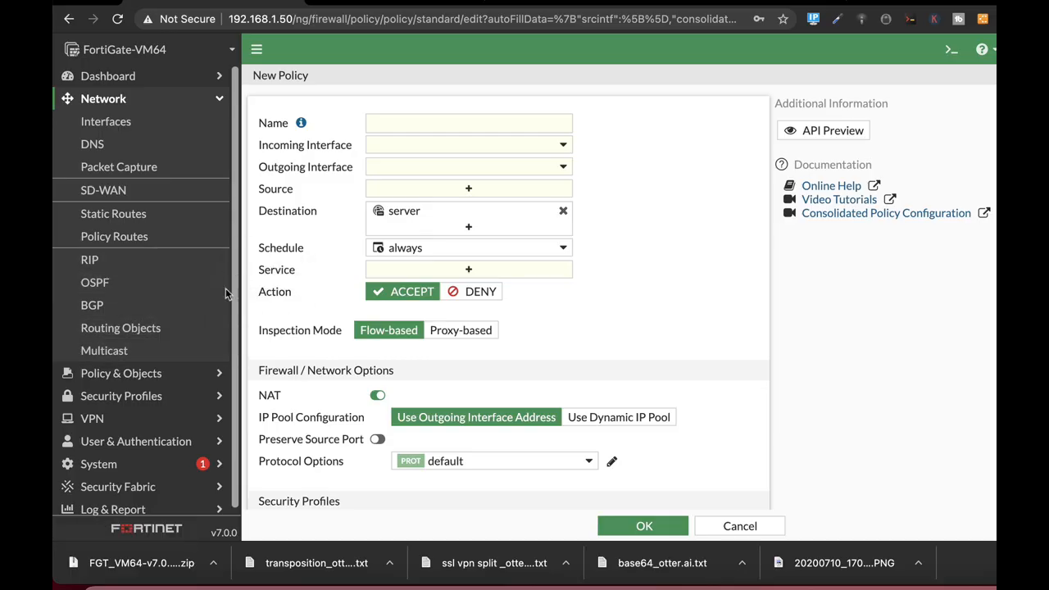
{"action": "mouse_move", "coordinate": [121, 328]}
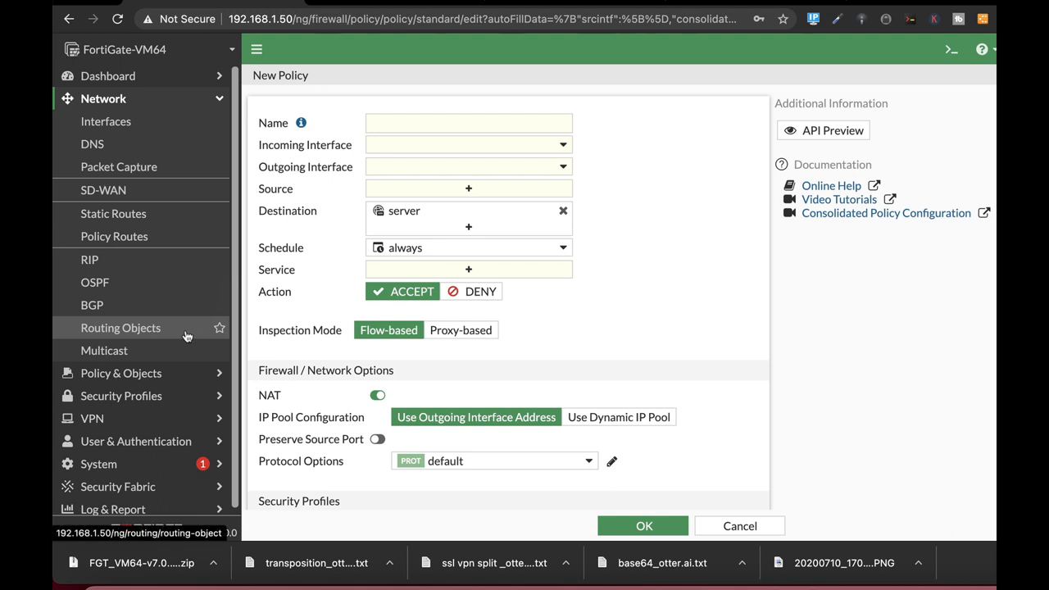
{"action": "mouse_move", "coordinate": [161, 325]}
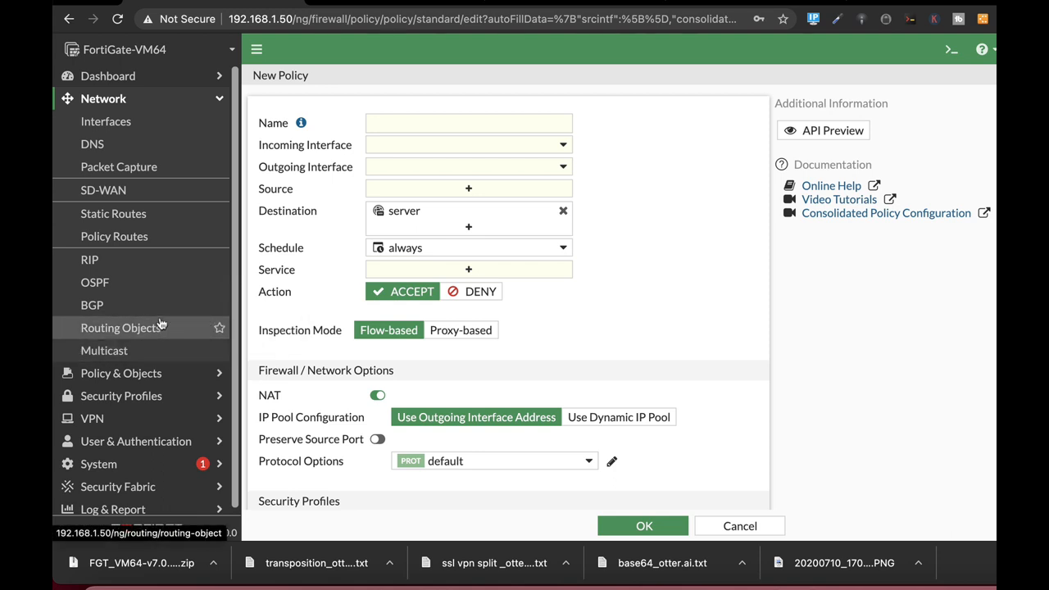
{"action": "mouse_move", "coordinate": [170, 331]}
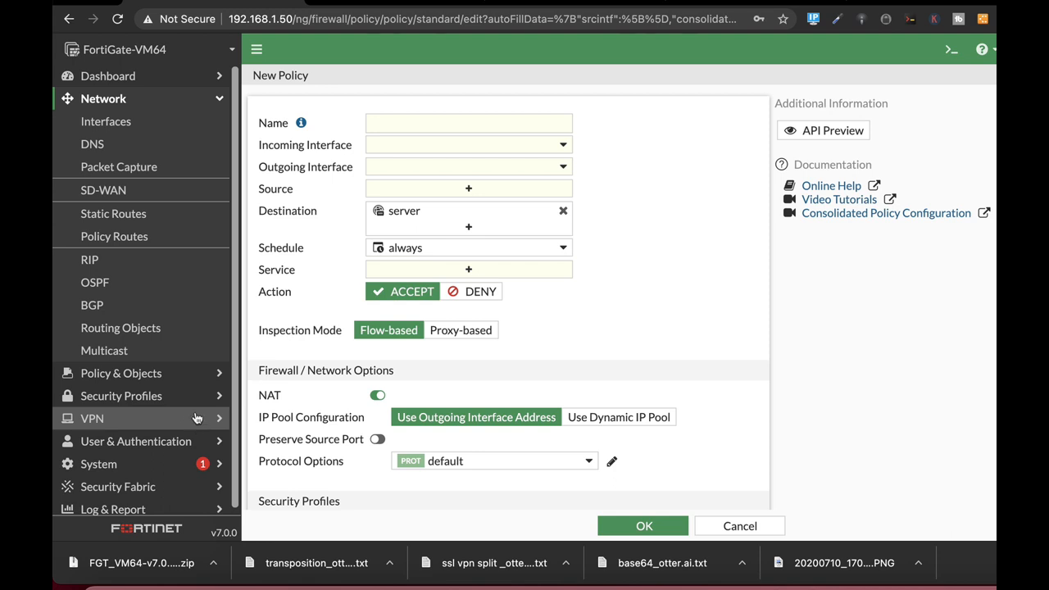
{"action": "mouse_move", "coordinate": [238, 418]}
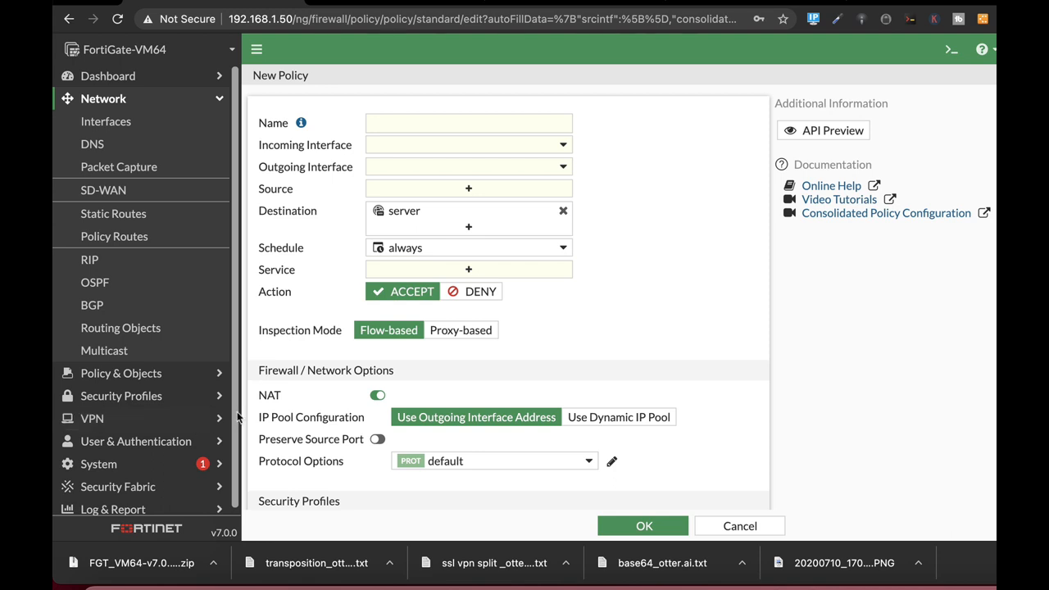
{"action": "mouse_move", "coordinate": [318, 269]}
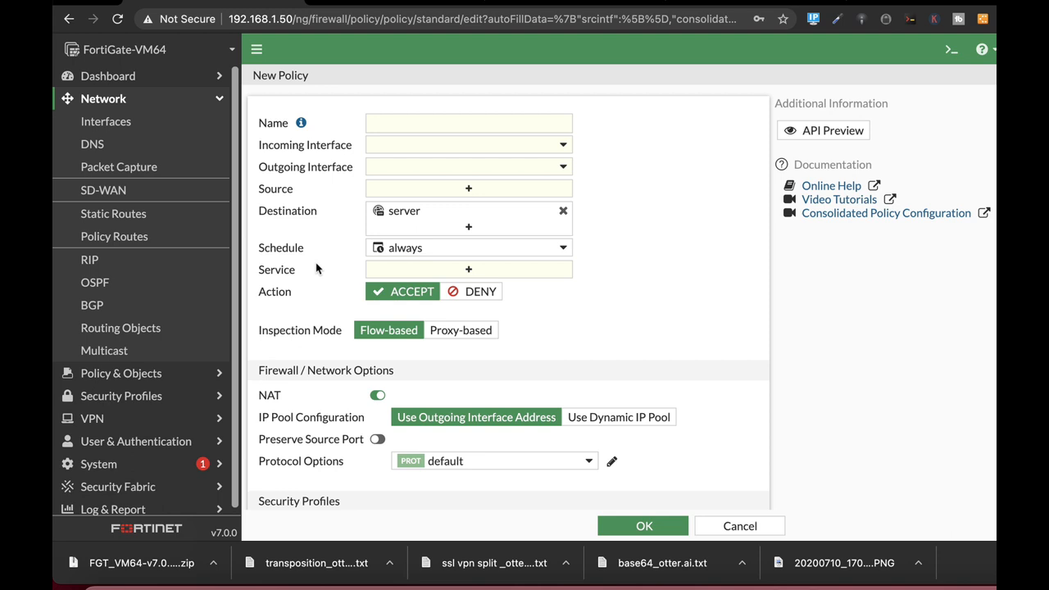
{"action": "mouse_move", "coordinate": [95, 282]}
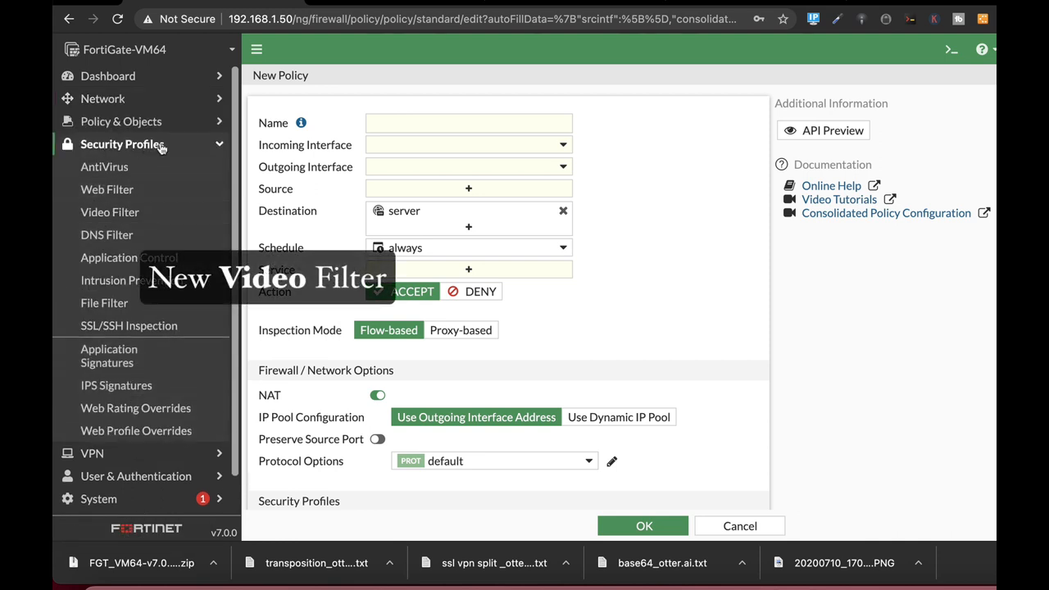
- Begin a new Video Filter profile and look over its category filter and YouTube options
{"action": "left_click", "coordinate": [110, 212]}
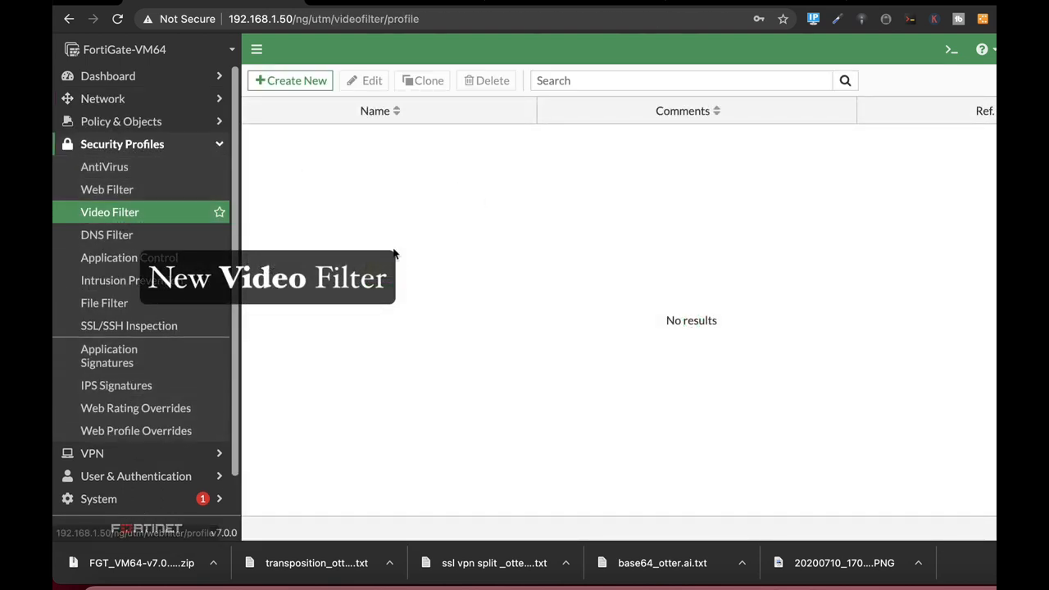
{"action": "left_click", "coordinate": [290, 81]}
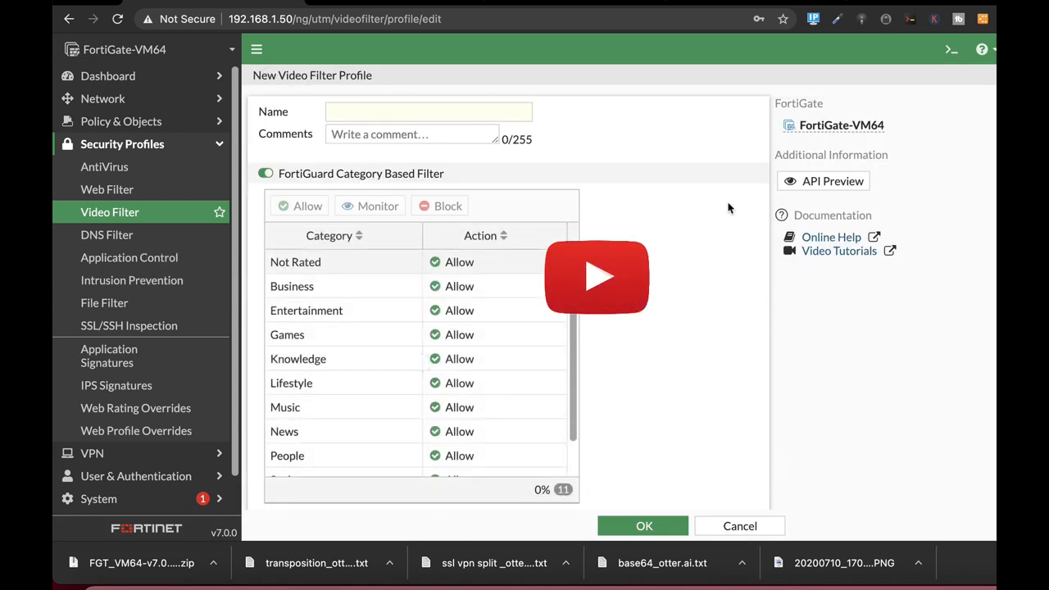
{"action": "scroll", "scroll_direction": "down", "scroll_amount": 3}
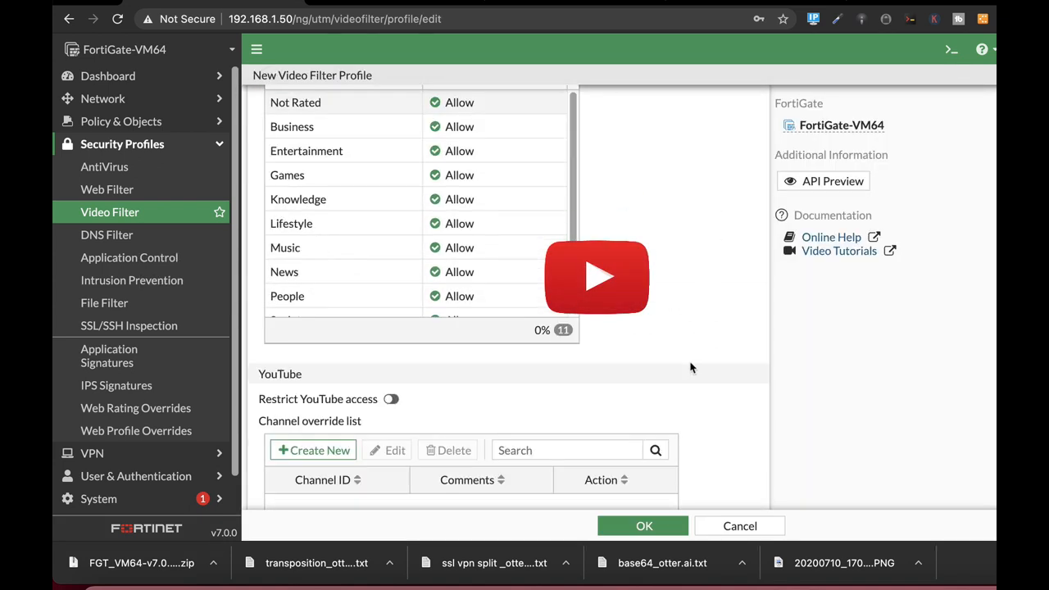
{"action": "scroll", "scroll_direction": "down", "scroll_amount": 3}
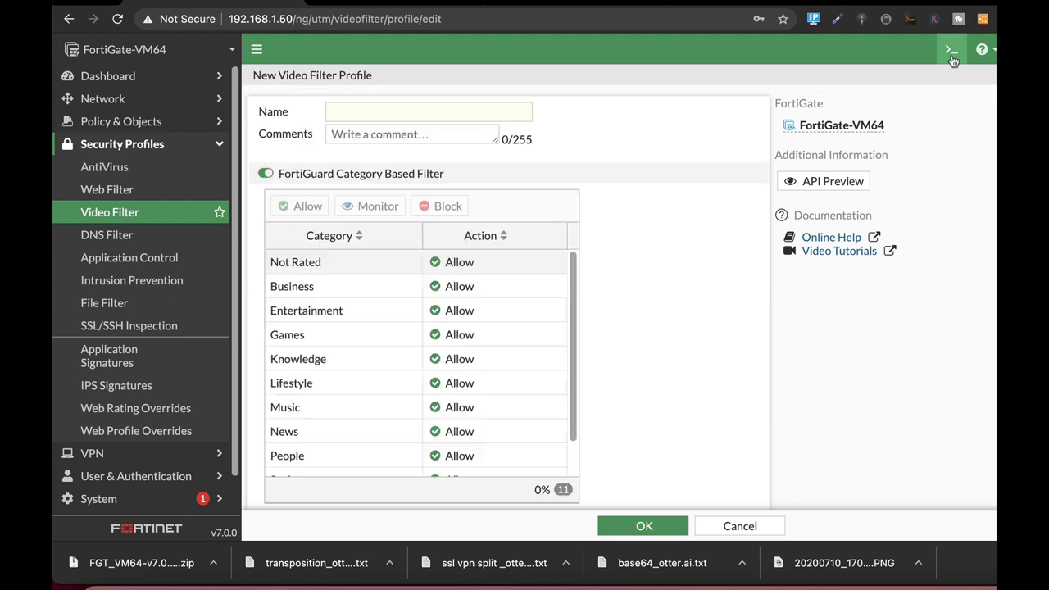
- In the CLI console run 'config videofilter profile' to enter the profile context
{"action": "left_click", "coordinate": [951, 49]}
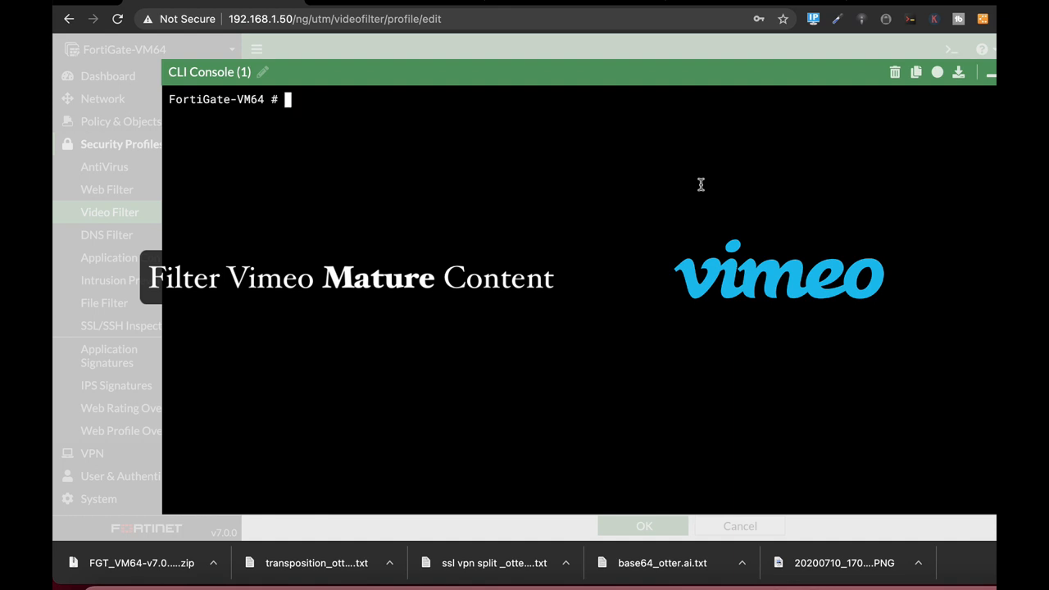
{"action": "type", "text": "c"}
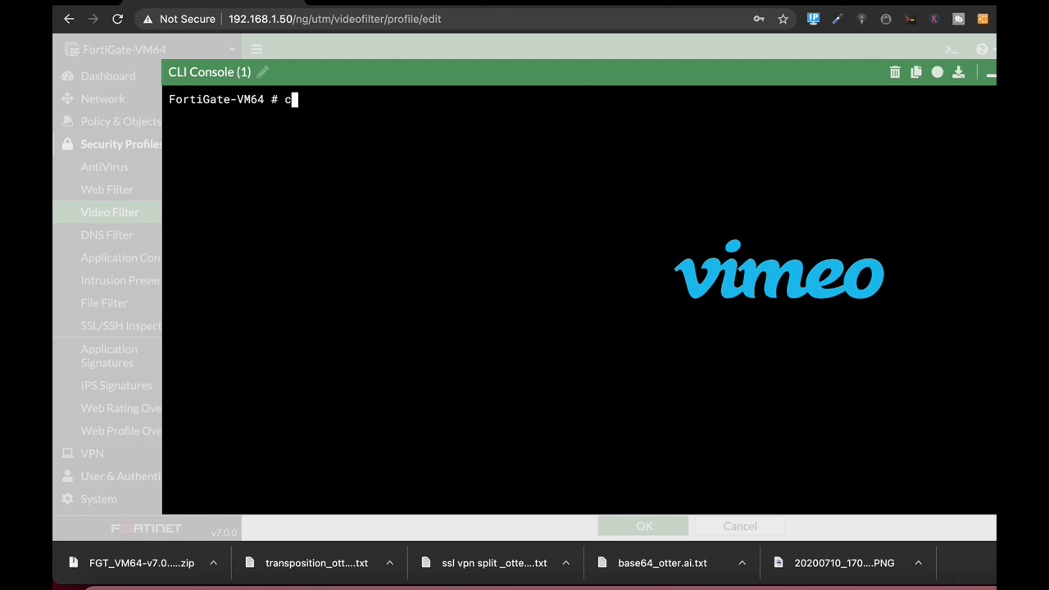
{"action": "type", "text": "onfig vi"}
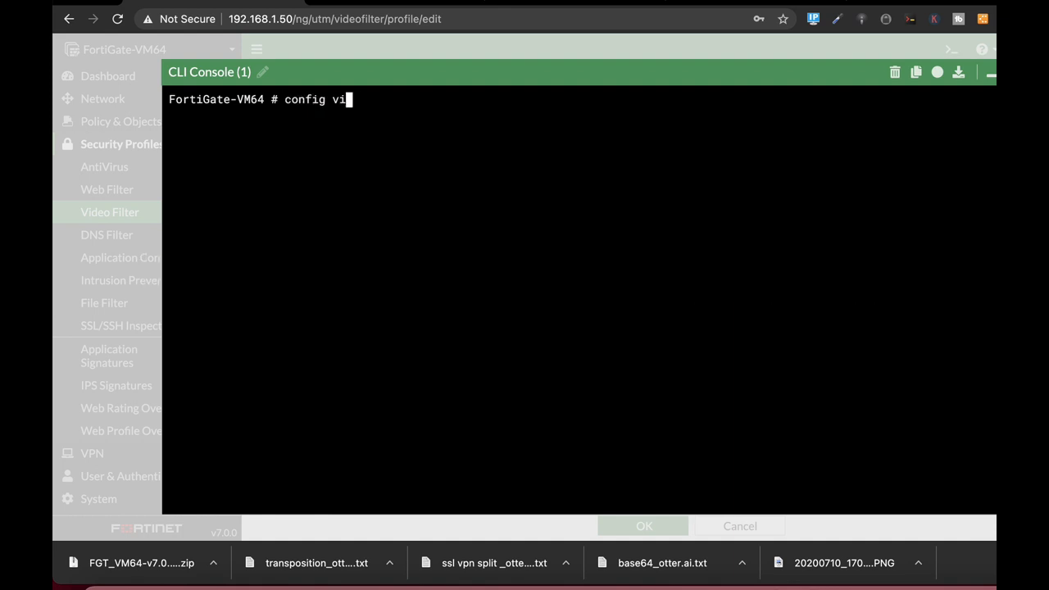
{"action": "type", "text": "deofilter"}
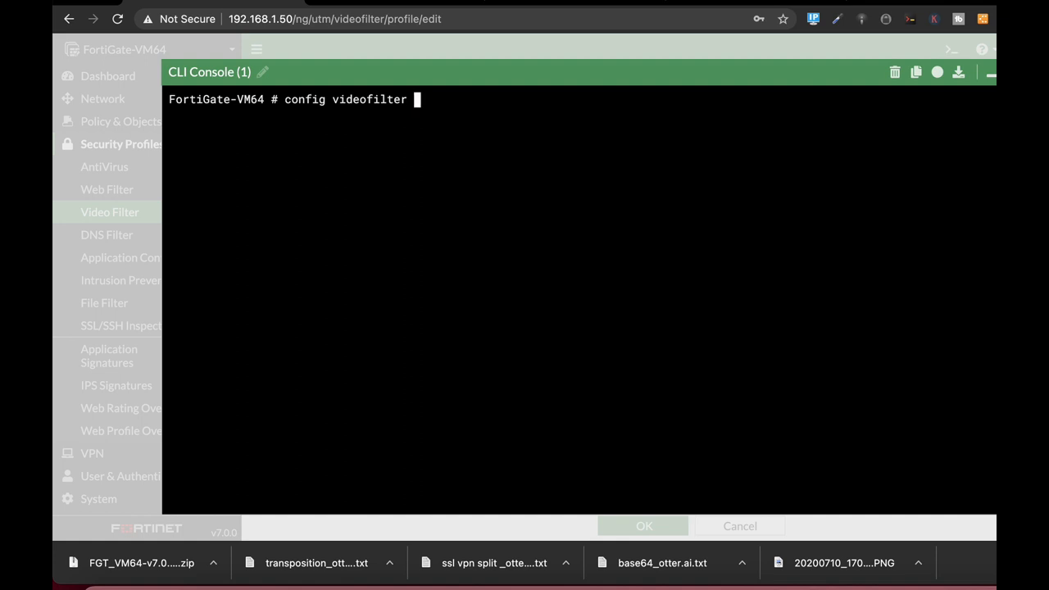
{"action": "type", "text": "profile"}
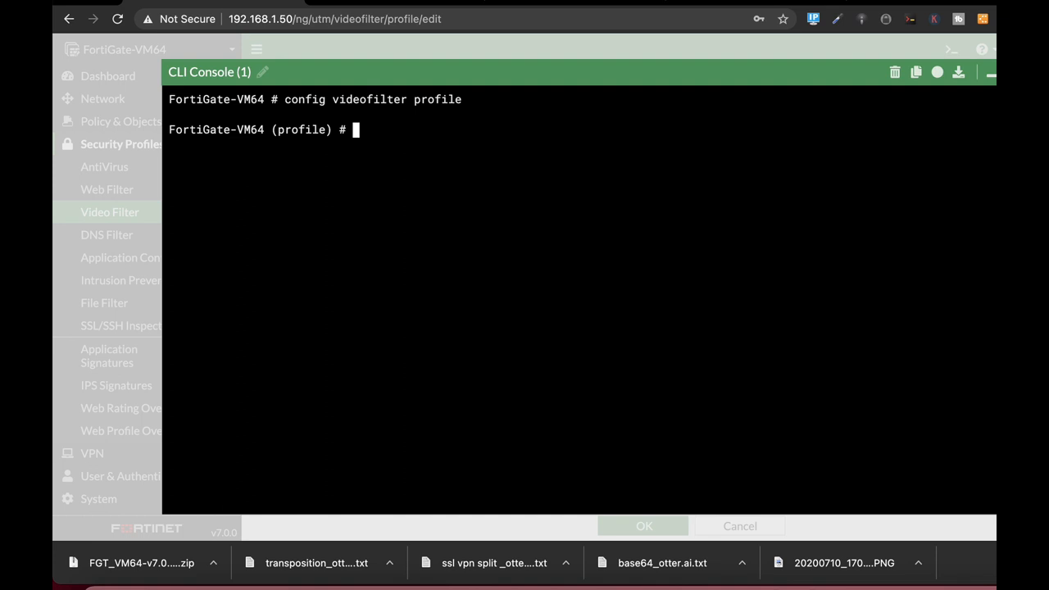
{"action": "type", "text": "ed"}
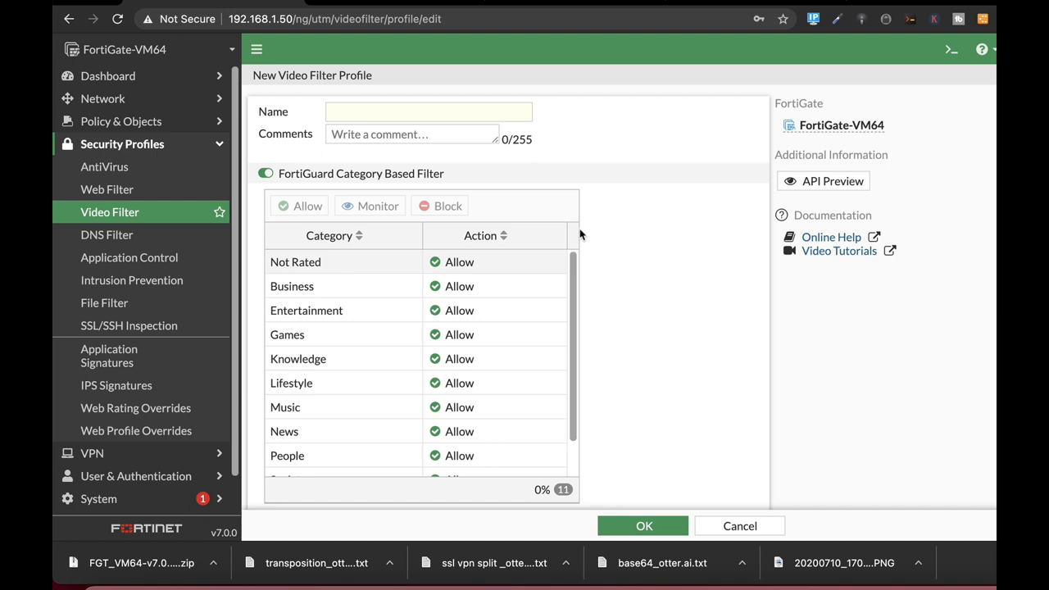
{"action": "mouse_move", "coordinate": [587, 318]}
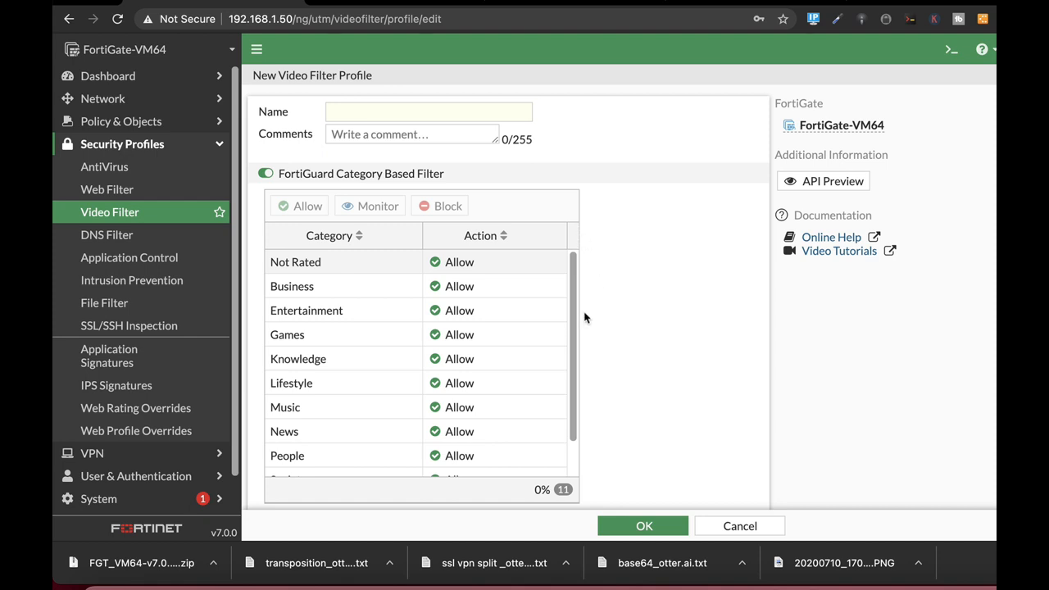
{"action": "mouse_move", "coordinate": [599, 315]}
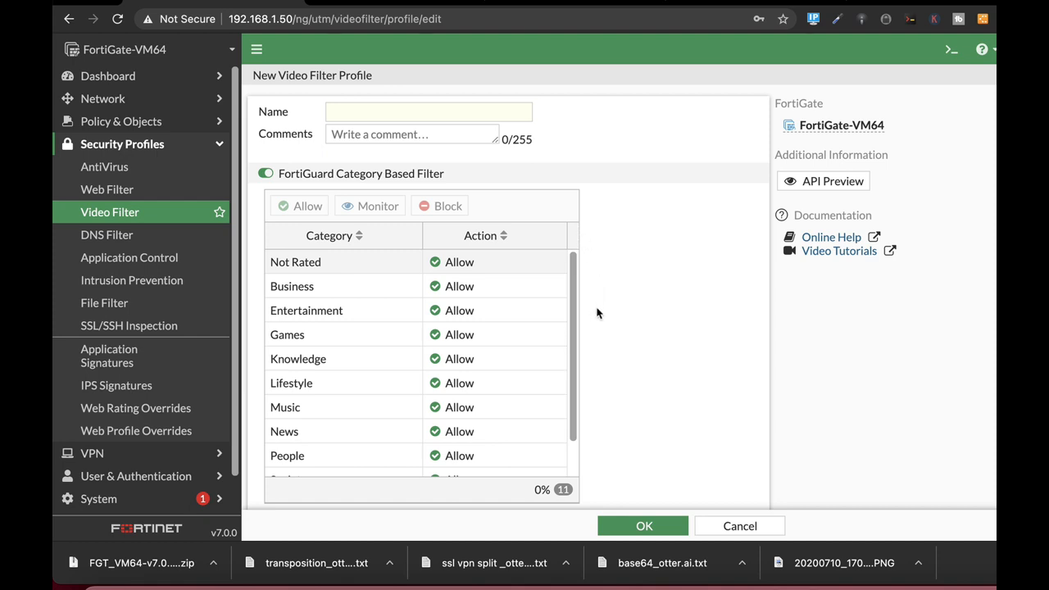
{"action": "mouse_move", "coordinate": [587, 325]}
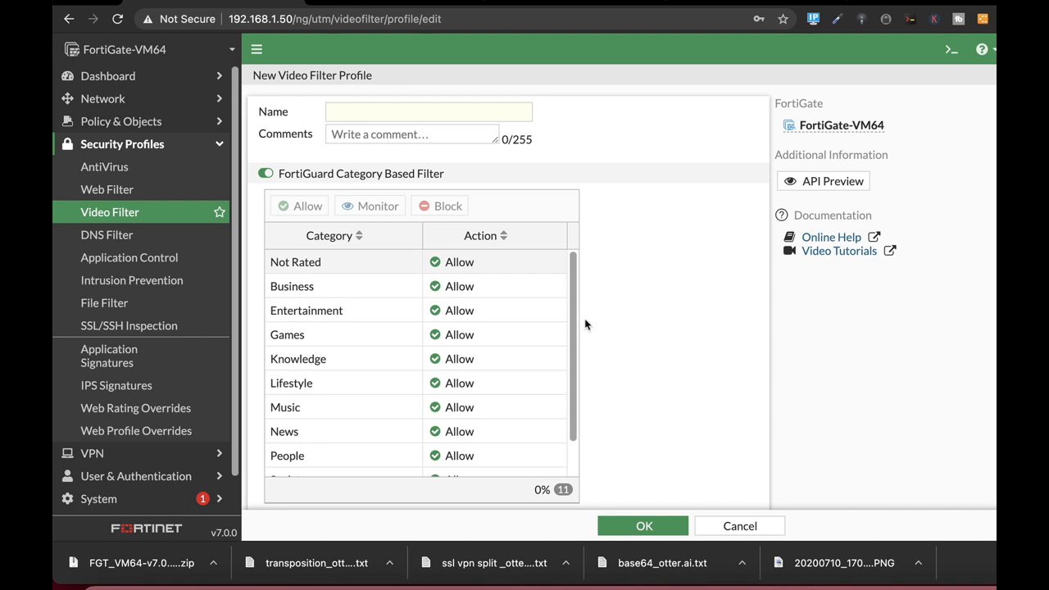
{"action": "mouse_move", "coordinate": [574, 310]}
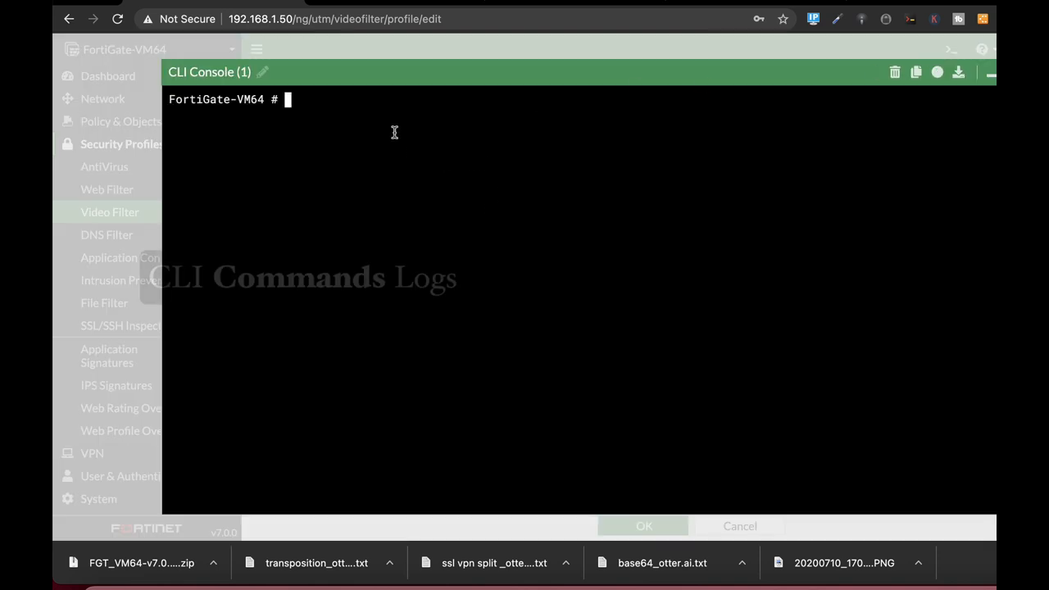
- Enable cli-audit-log under config system global and end the configuration
{"action": "type", "text": "confi"}
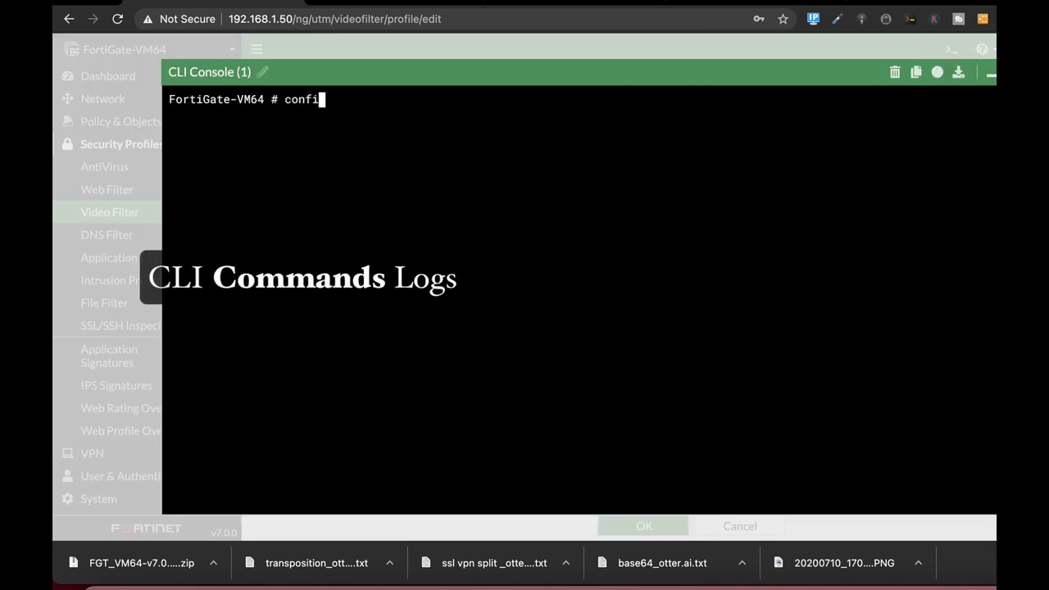
{"action": "type", "text": "g system"}
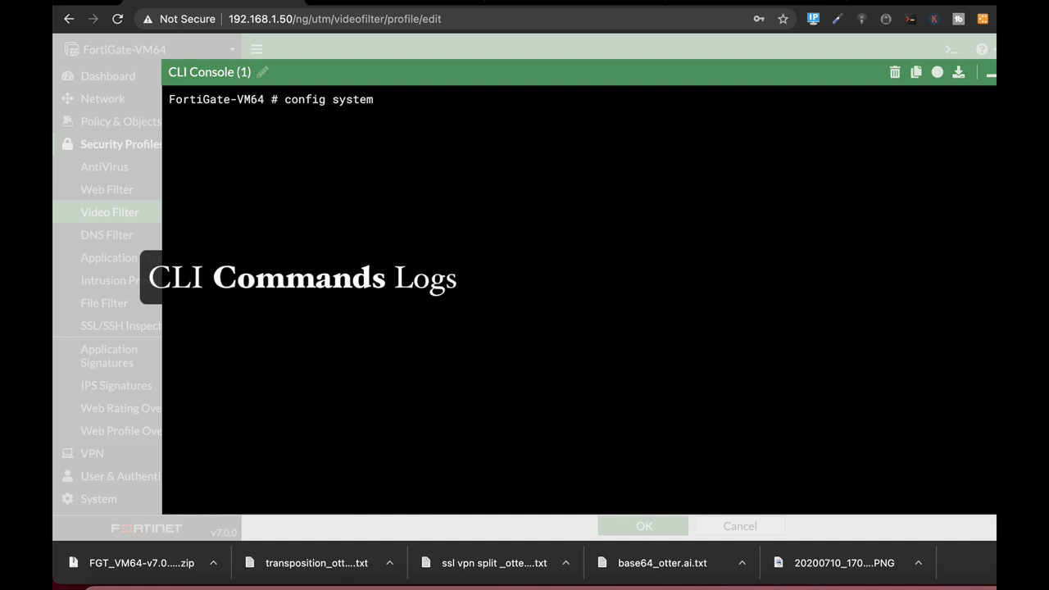
{"action": "type", "text": "global"}
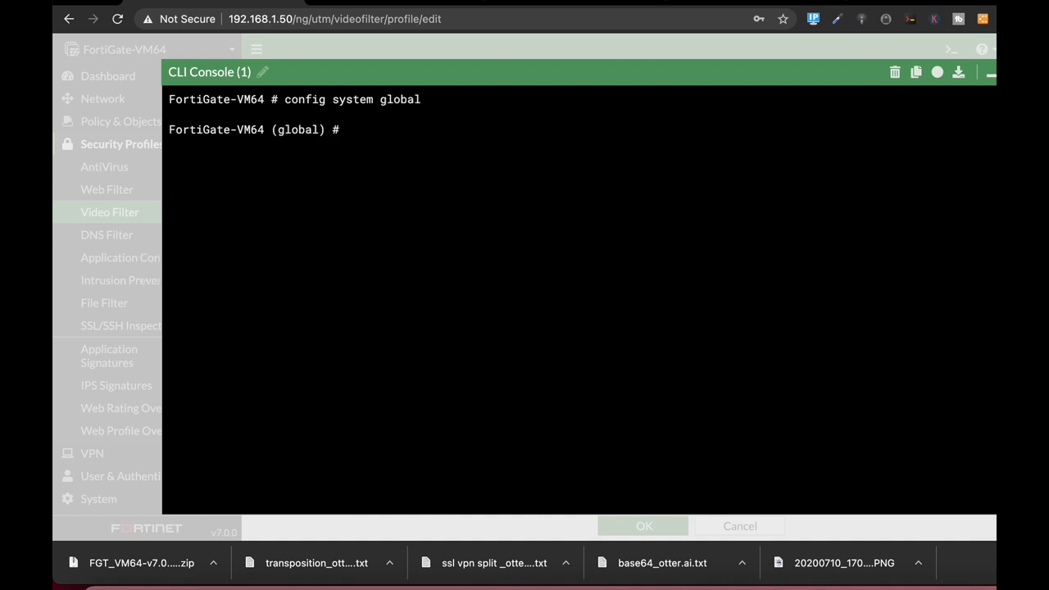
{"action": "type", "text": "set cli-audit-log"}
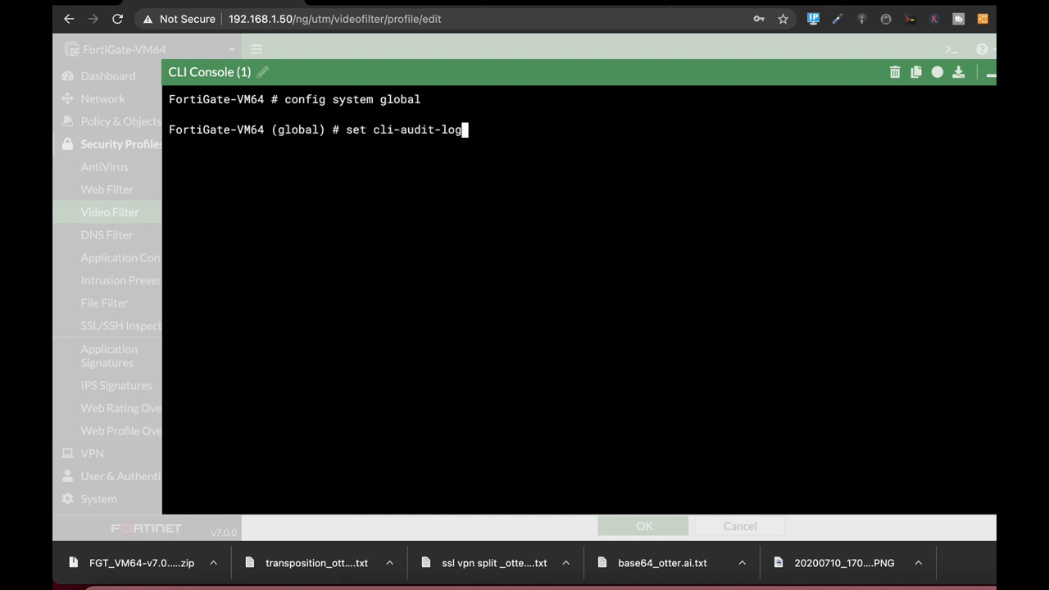
{"action": "type", "text": "enabl"}
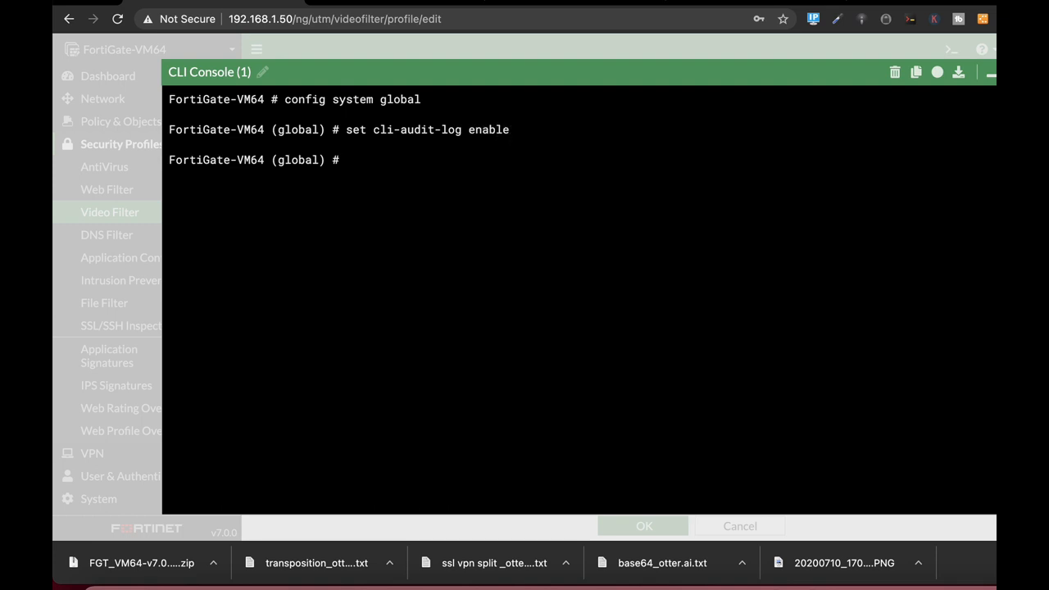
{"action": "type", "text": "end"}
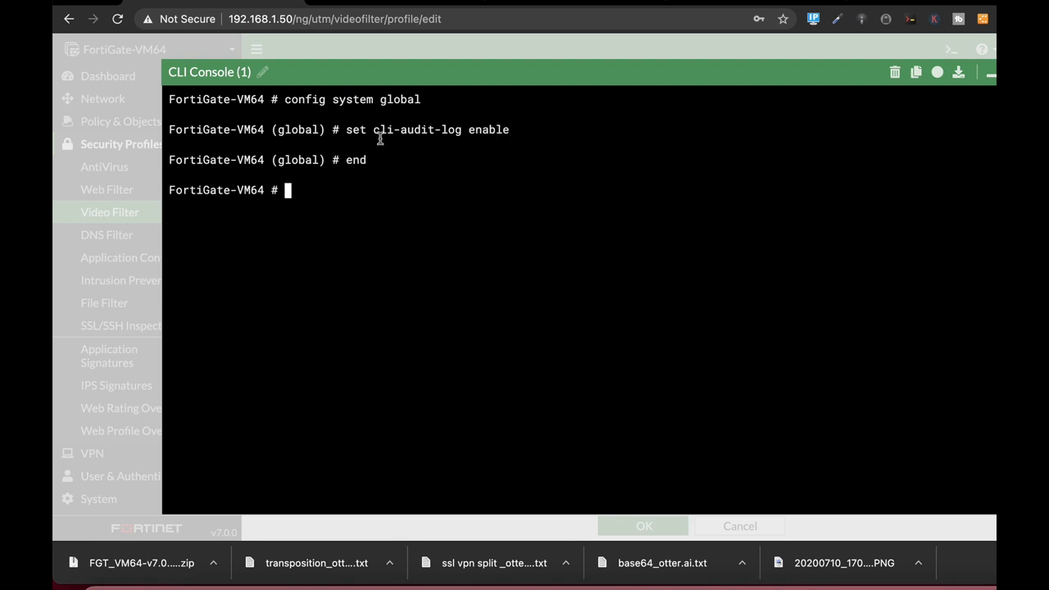
- Run get system status to view the output, then close the console
{"action": "type", "text": "get s"}
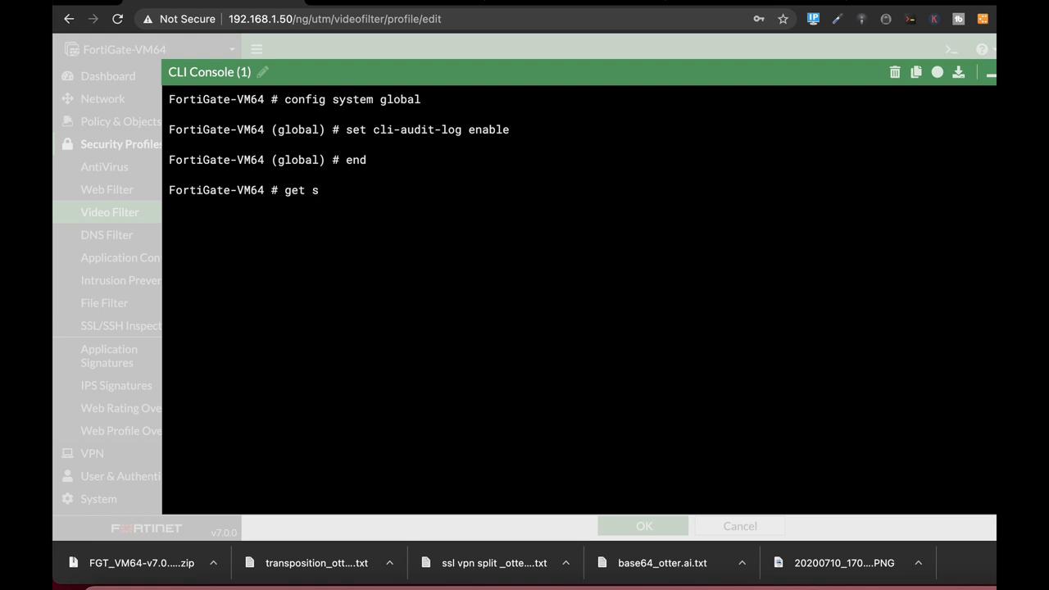
{"action": "type", "text": "ystem standalone-cluster"}
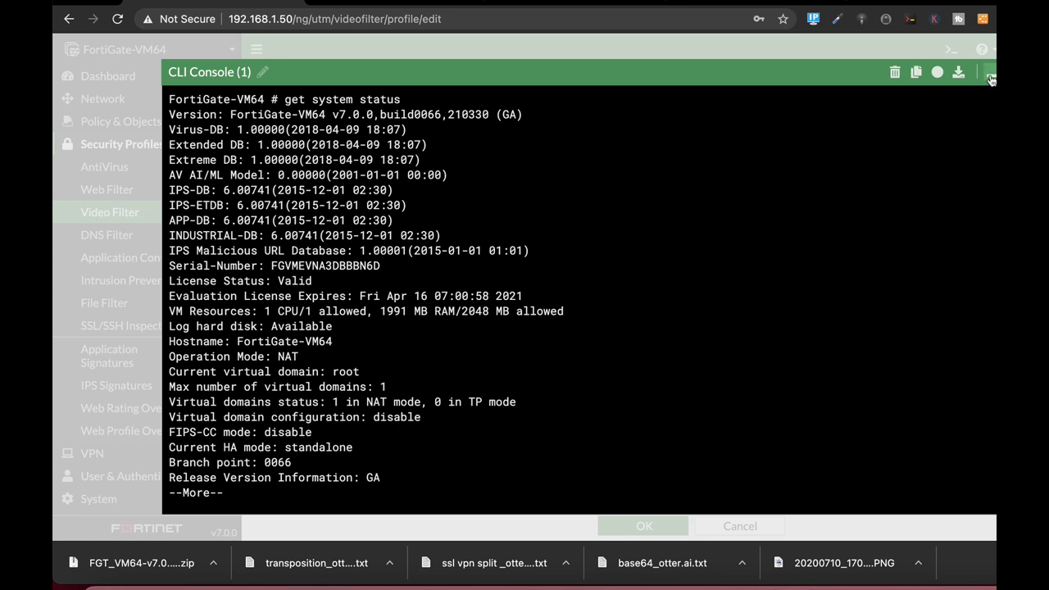
{"action": "left_click", "coordinate": [990, 79]}
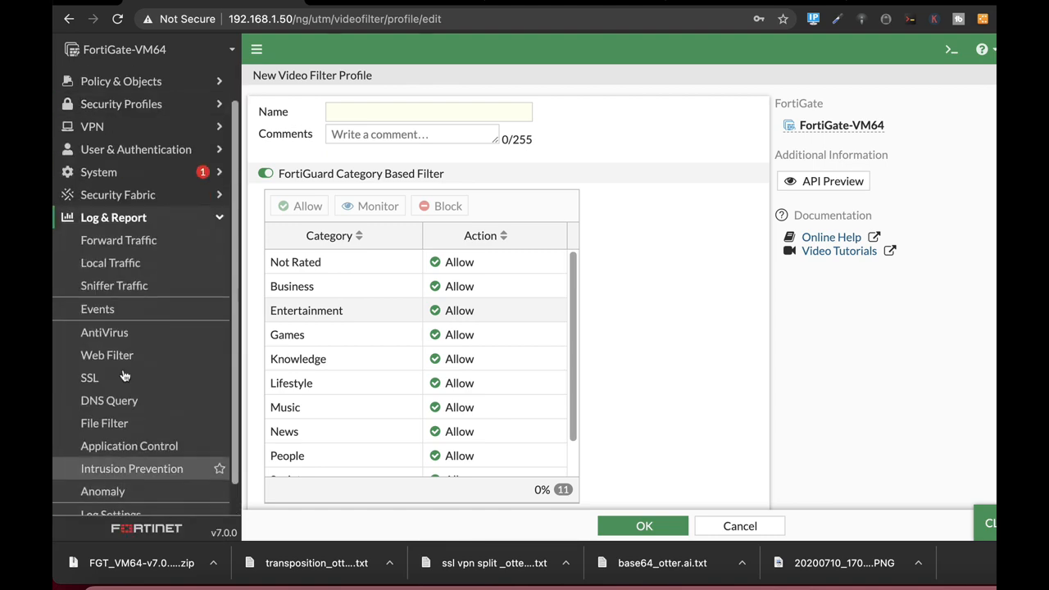
- View System Events and inspect log details for the 'get system status' CLI command entry
{"action": "left_click", "coordinate": [99, 308]}
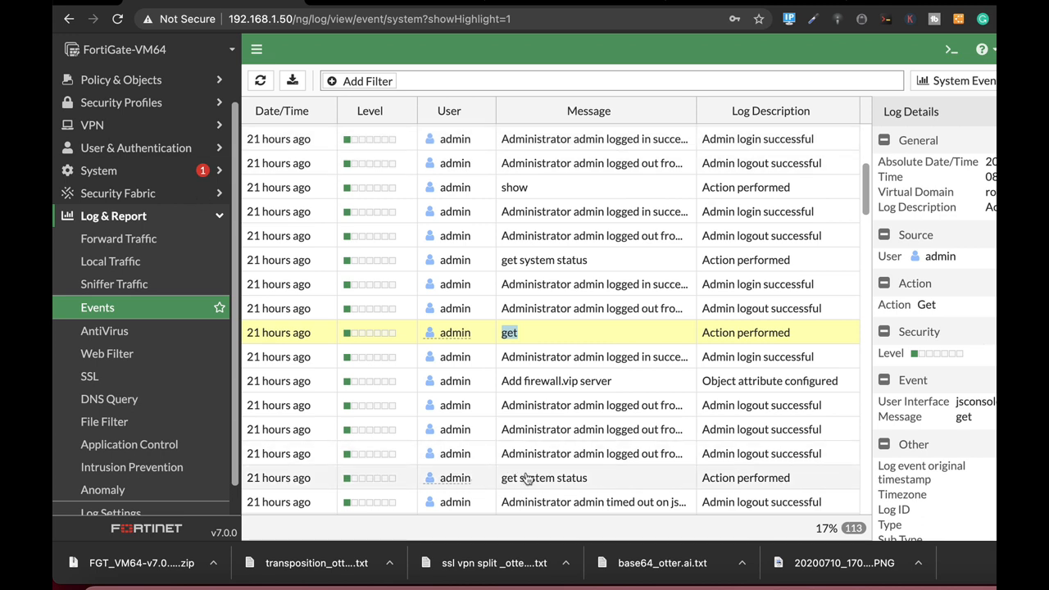
{"action": "left_click", "coordinate": [545, 477]}
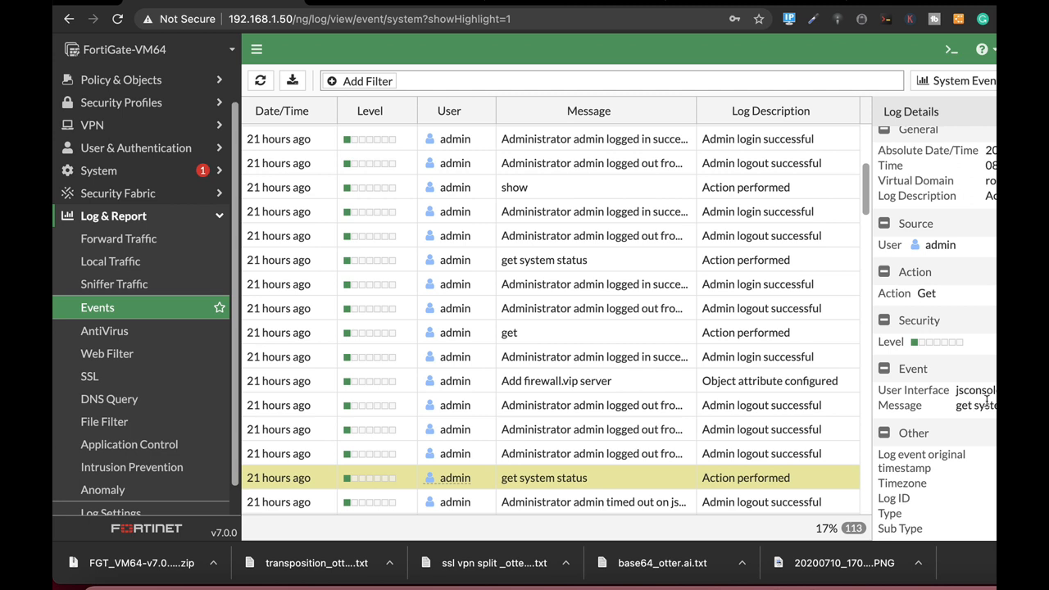
{"action": "double_click", "coordinate": [976, 405]}
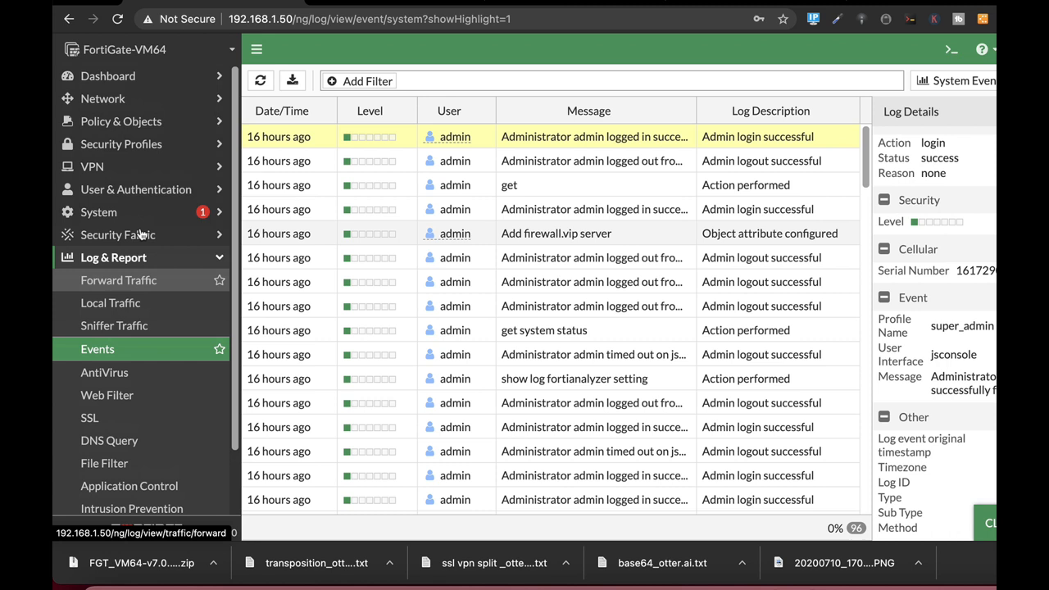
- Review File Filter profiles and a discarded new profile form, then go to Firewall Policy
{"action": "left_click", "coordinate": [121, 145]}
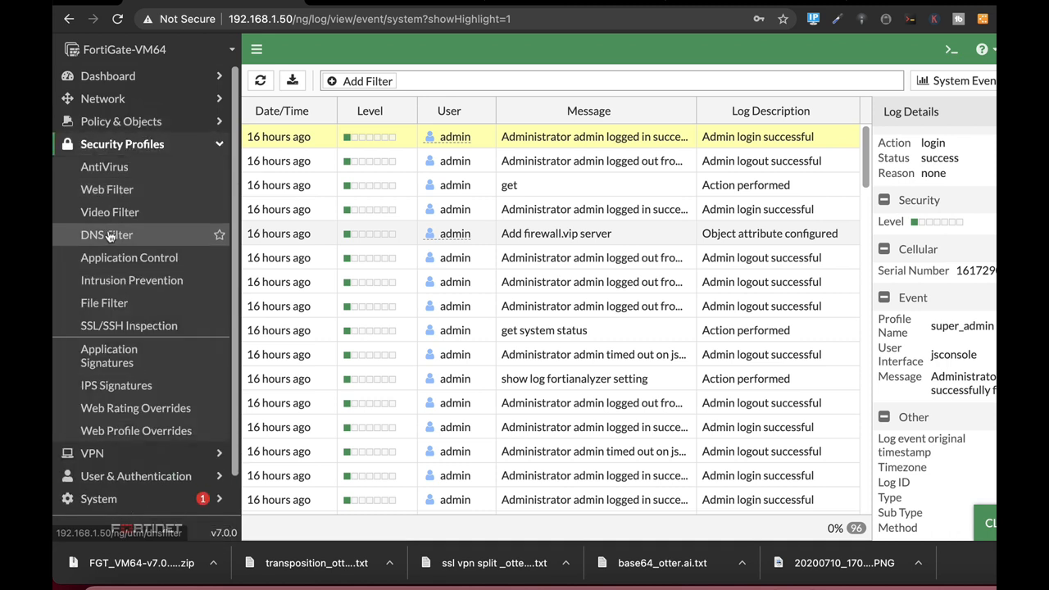
{"action": "left_click", "coordinate": [105, 301]}
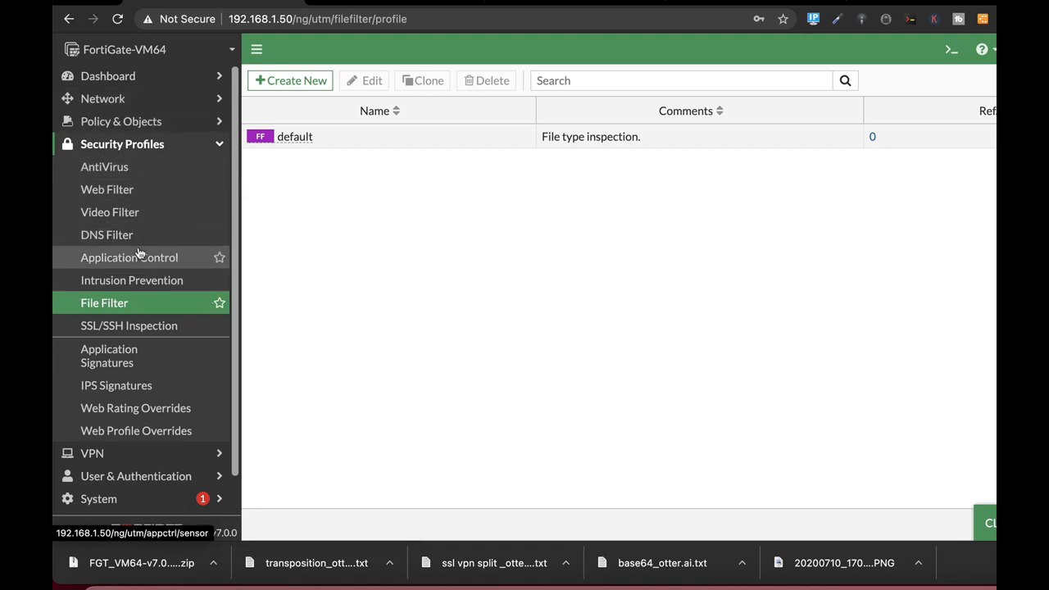
{"action": "mouse_move", "coordinate": [105, 167]}
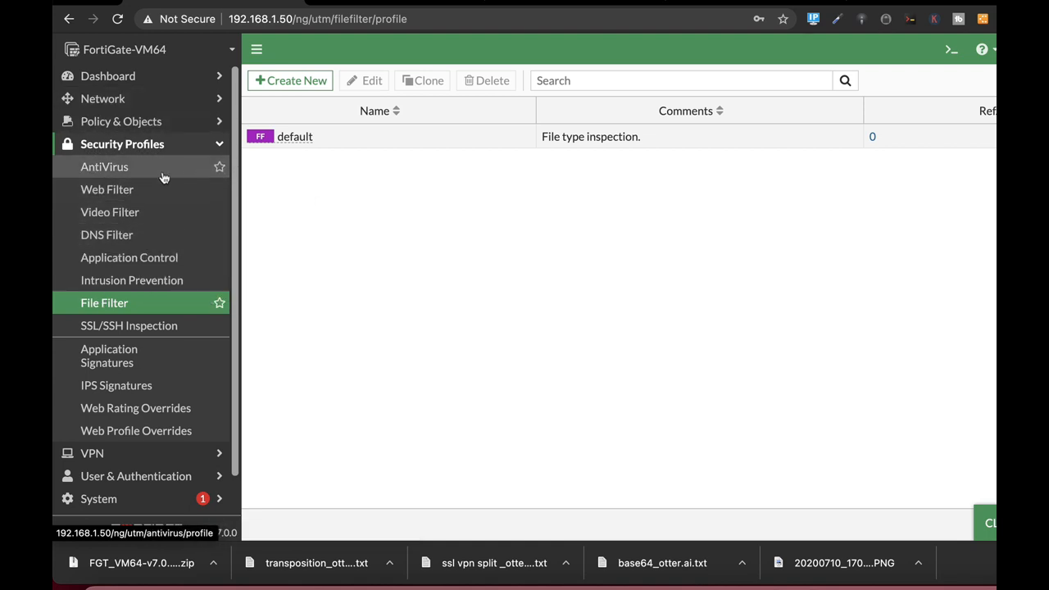
{"action": "left_click", "coordinate": [290, 80]}
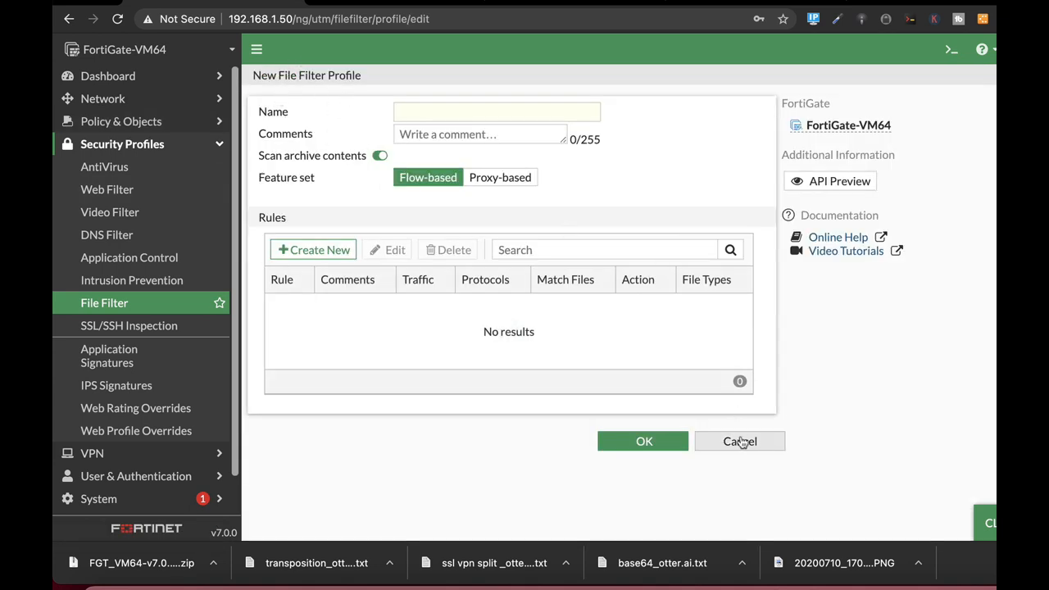
{"action": "left_click", "coordinate": [740, 441]}
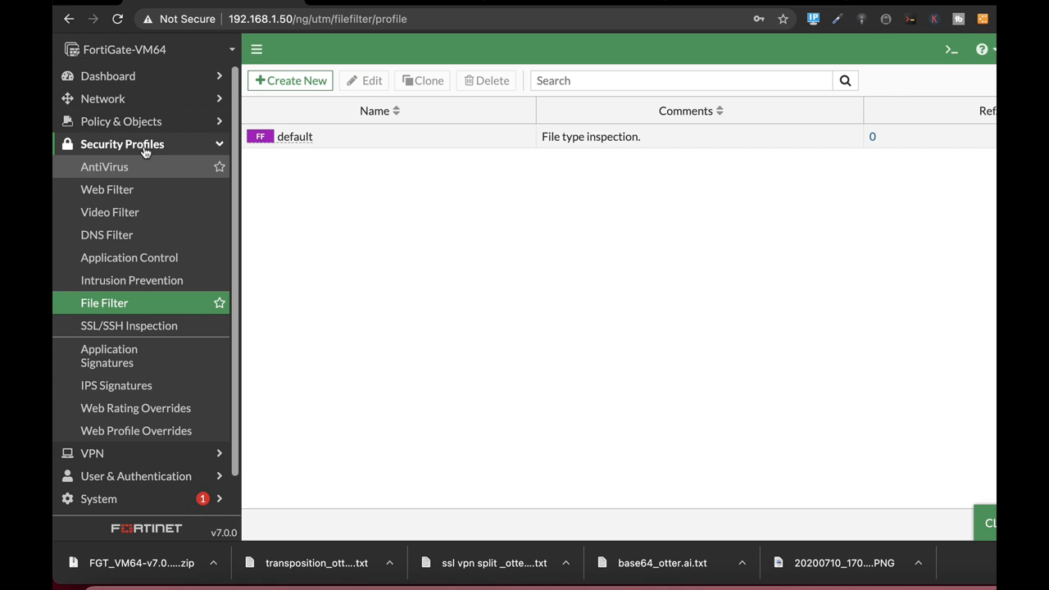
{"action": "left_click", "coordinate": [121, 121]}
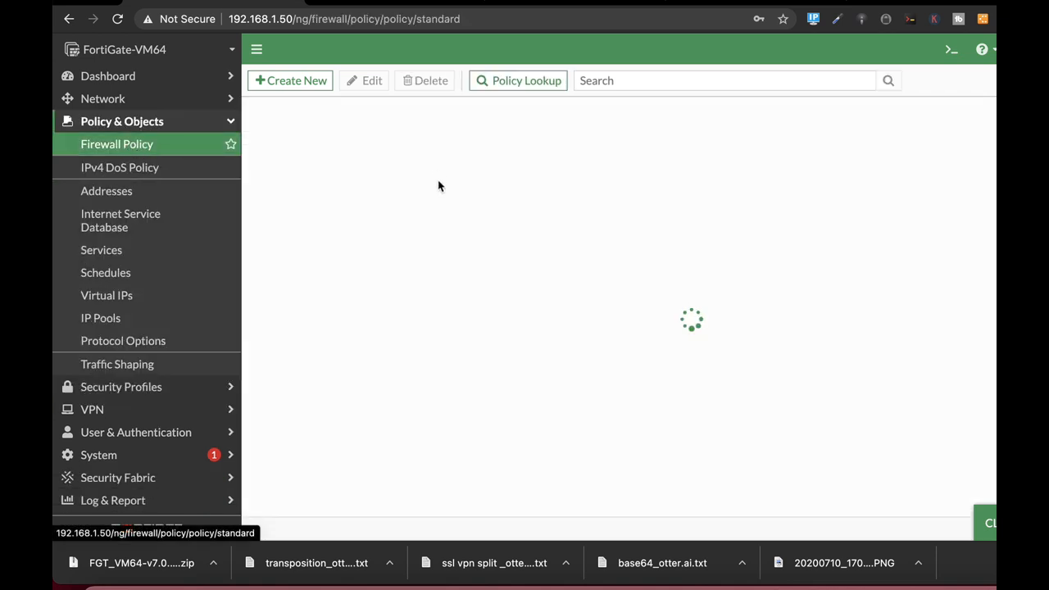
- Start a firewall policy named 'full', review its security profile options, and leave it unsaved
{"action": "left_click", "coordinate": [290, 81]}
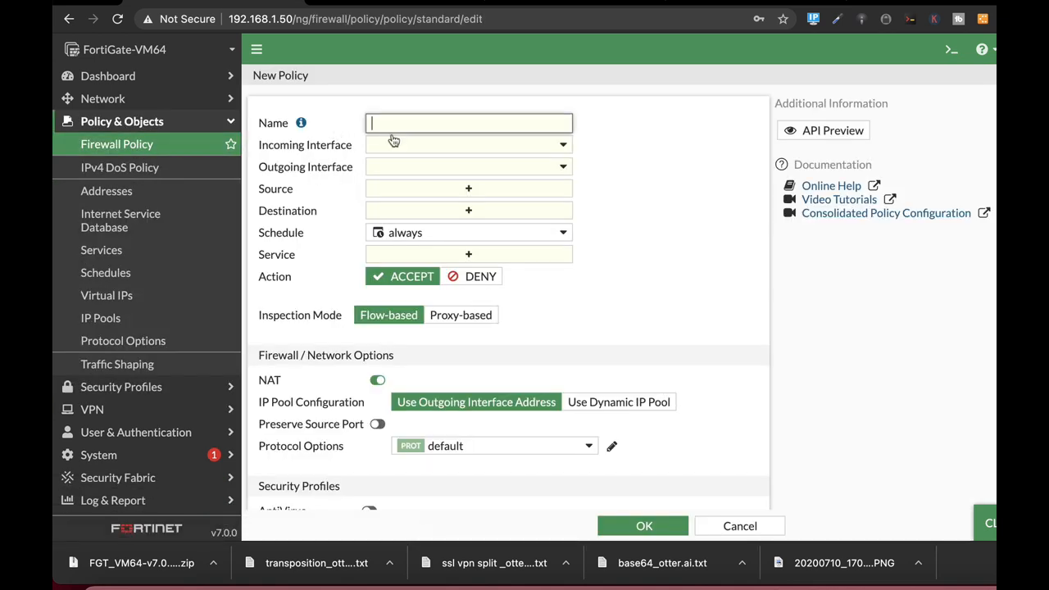
{"action": "type", "text": "full"}
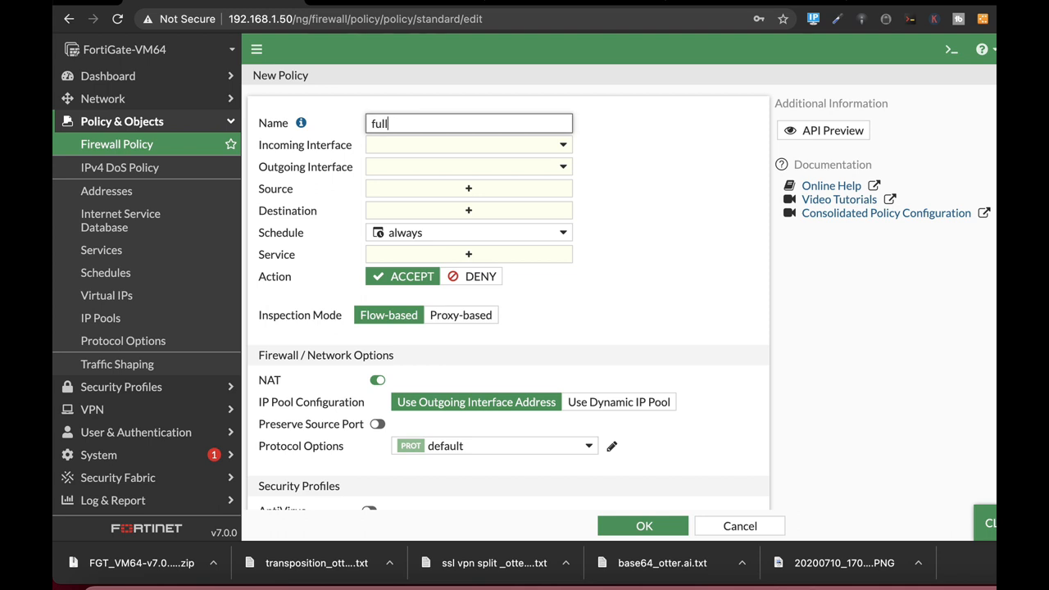
{"action": "scroll", "scroll_direction": "down", "scroll_amount": 3}
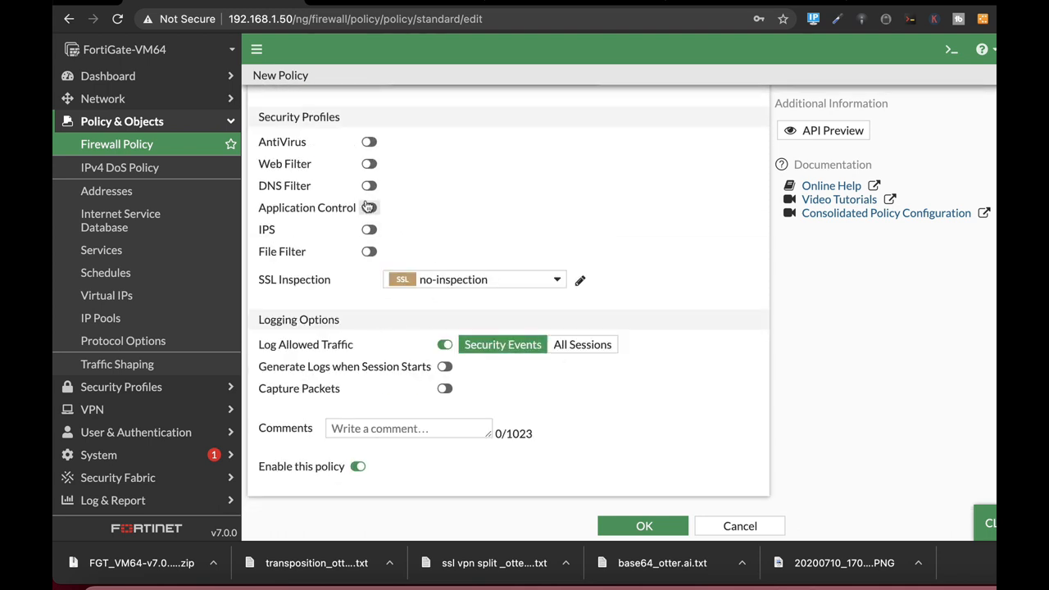
{"action": "left_click", "coordinate": [369, 253]}
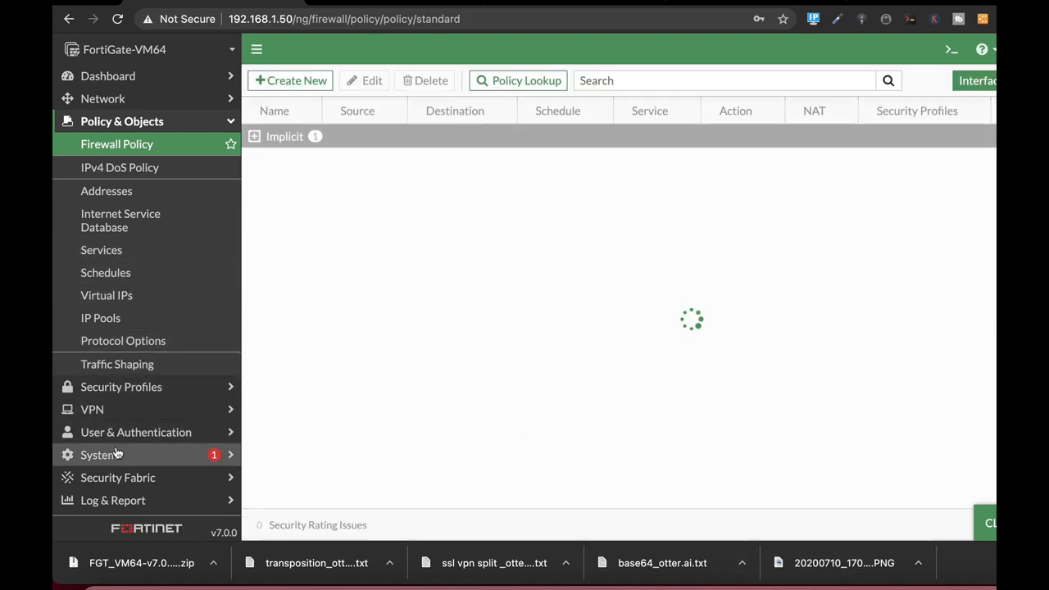
{"action": "left_click", "coordinate": [98, 456]}
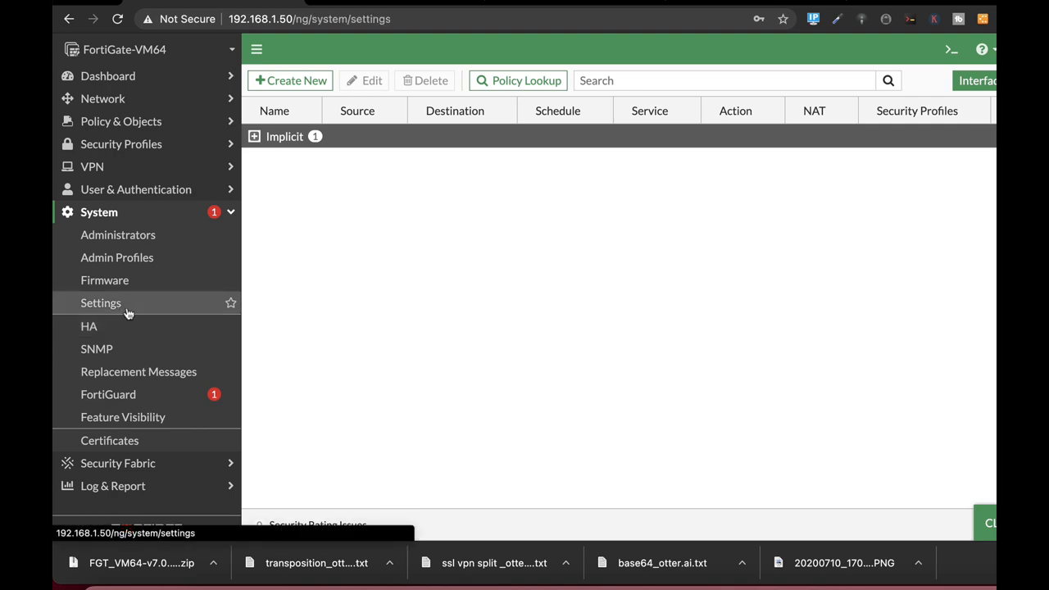
- In System Settings, assign the disk to WAN Optimization to bring up the format-and-reboot warning
{"action": "left_click", "coordinate": [100, 301]}
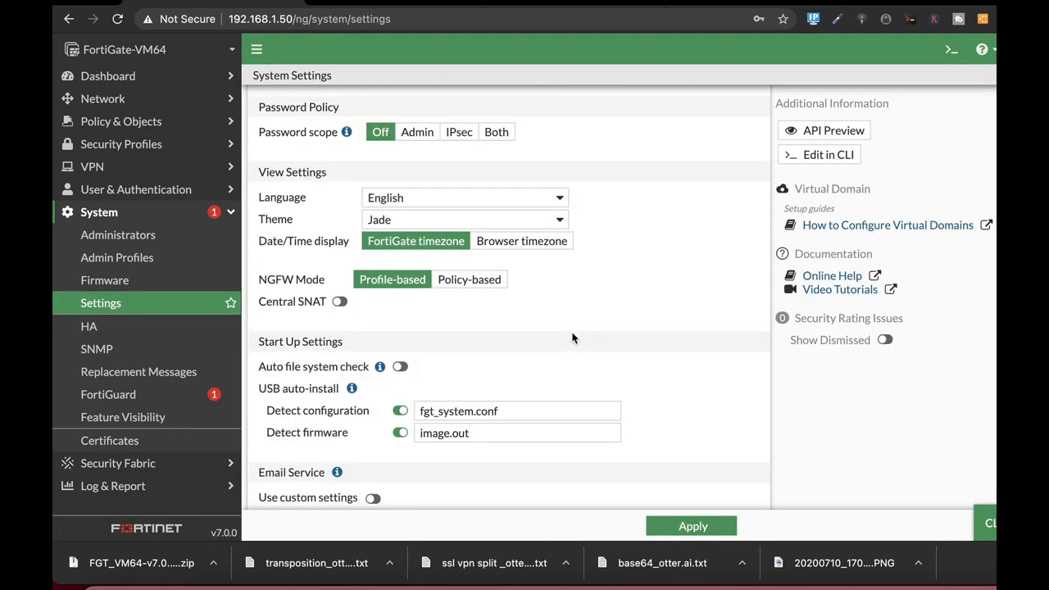
{"action": "scroll", "scroll_direction": "down", "scroll_amount": 3}
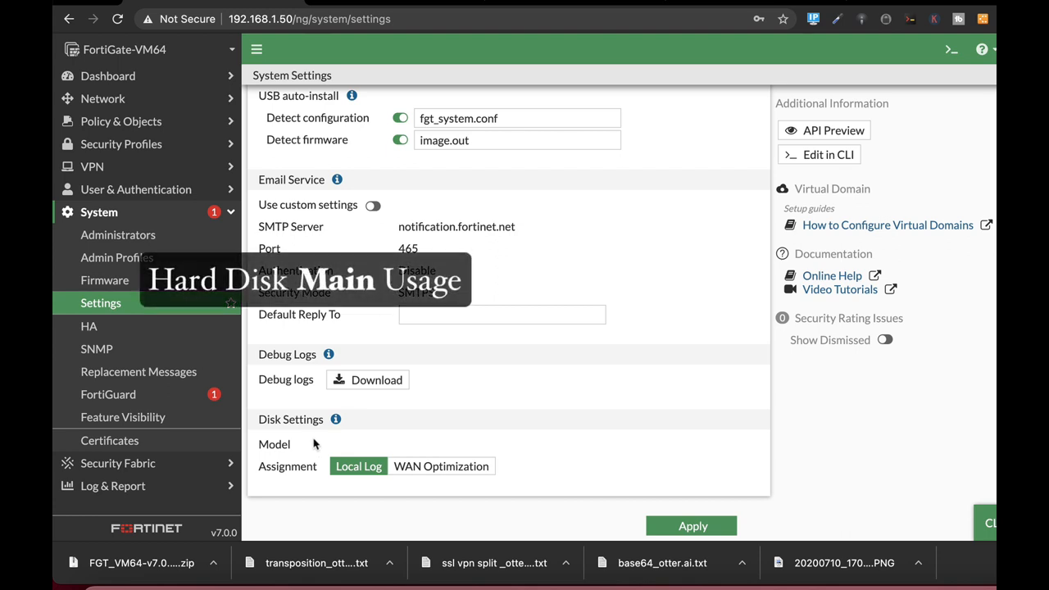
{"action": "mouse_move", "coordinate": [360, 479]}
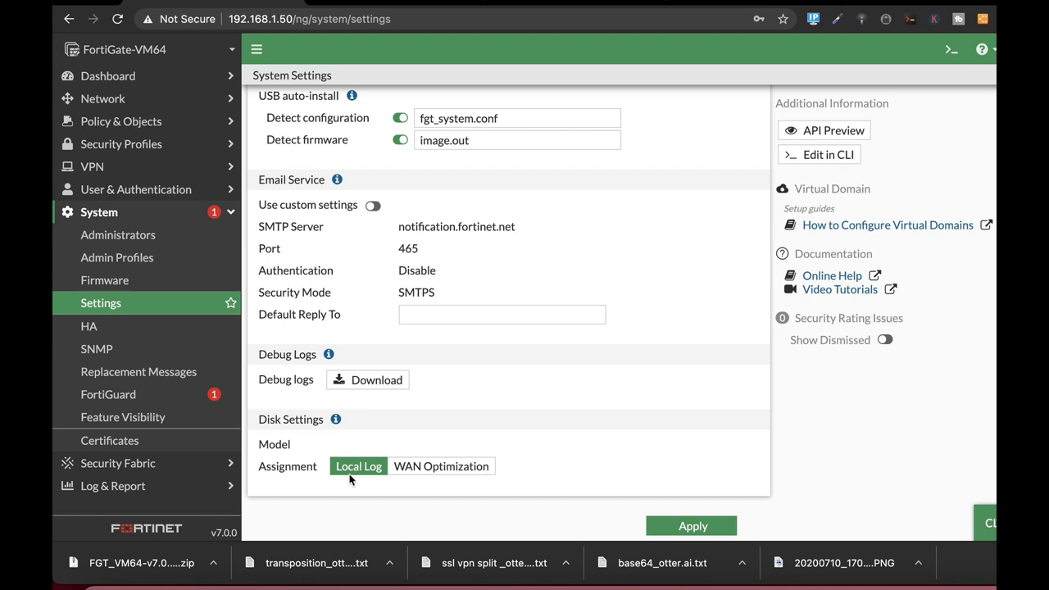
{"action": "mouse_move", "coordinate": [442, 466]}
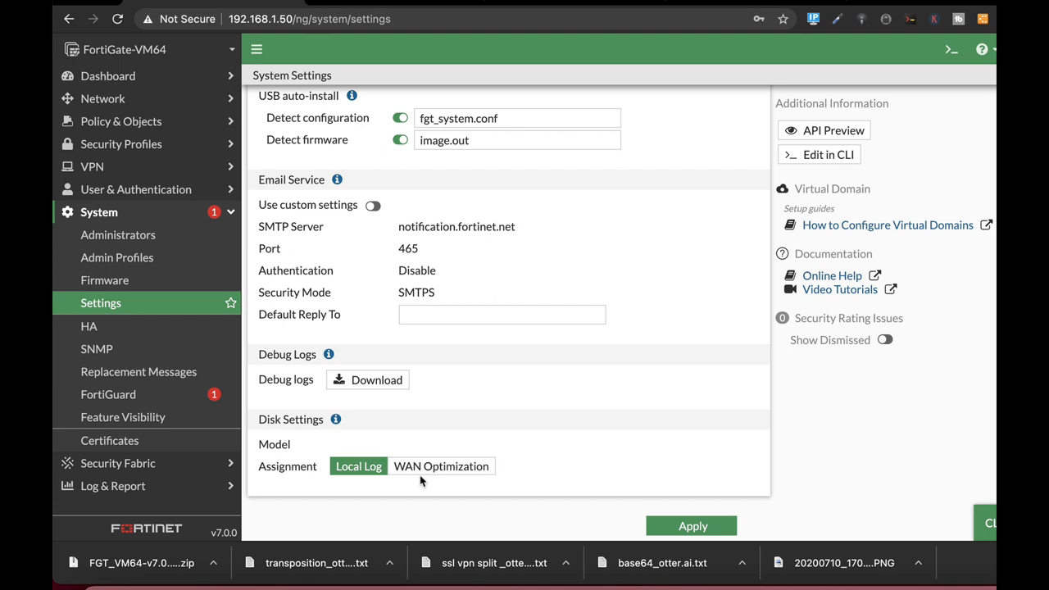
{"action": "left_click", "coordinate": [441, 466]}
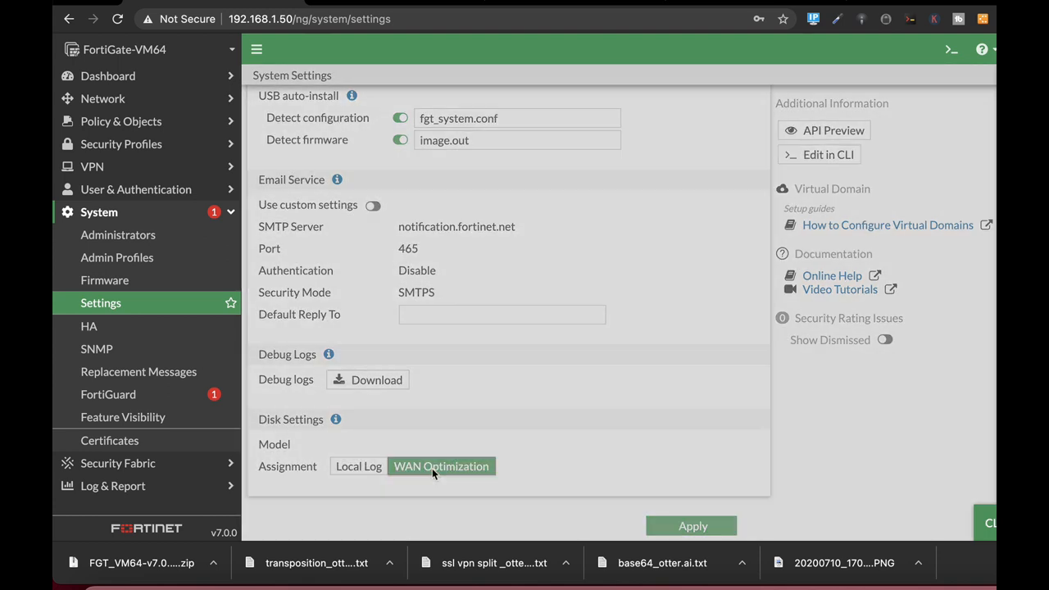
{"action": "left_click", "coordinate": [441, 466]}
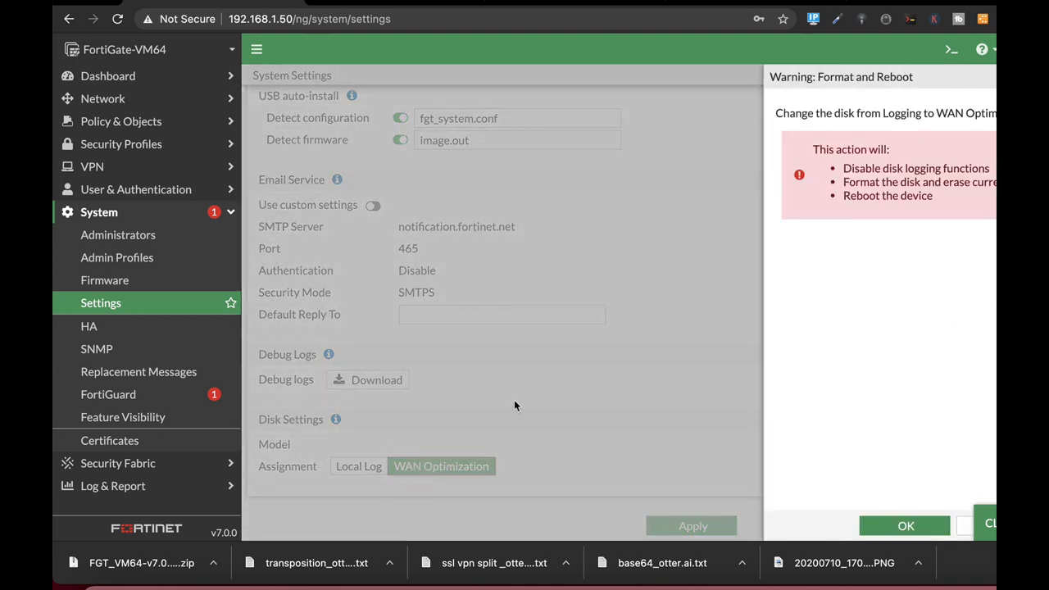
{"action": "mouse_move", "coordinate": [686, 362]}
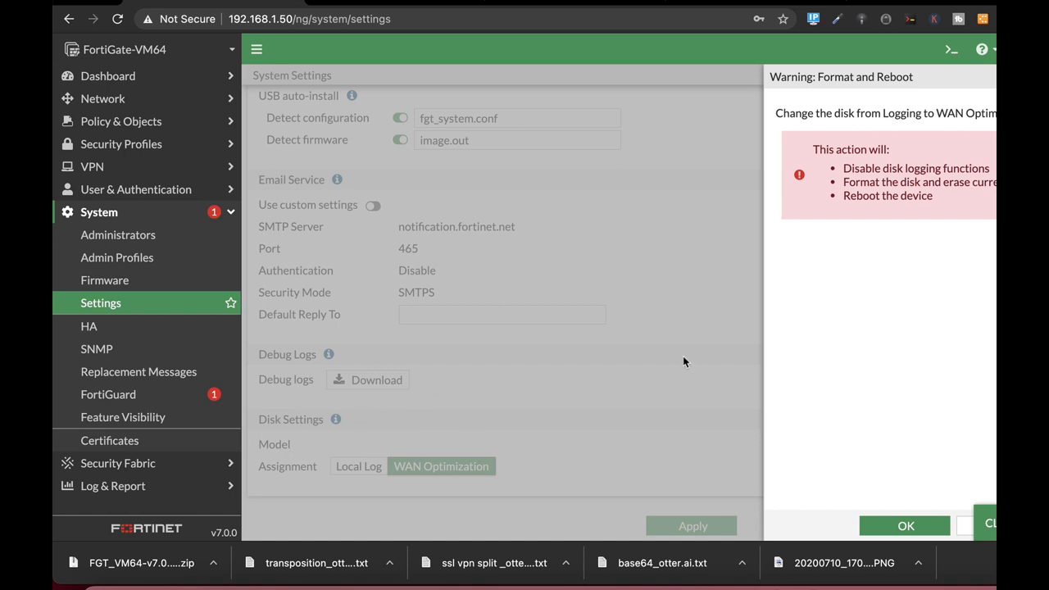
{"action": "mouse_move", "coordinate": [968, 525]}
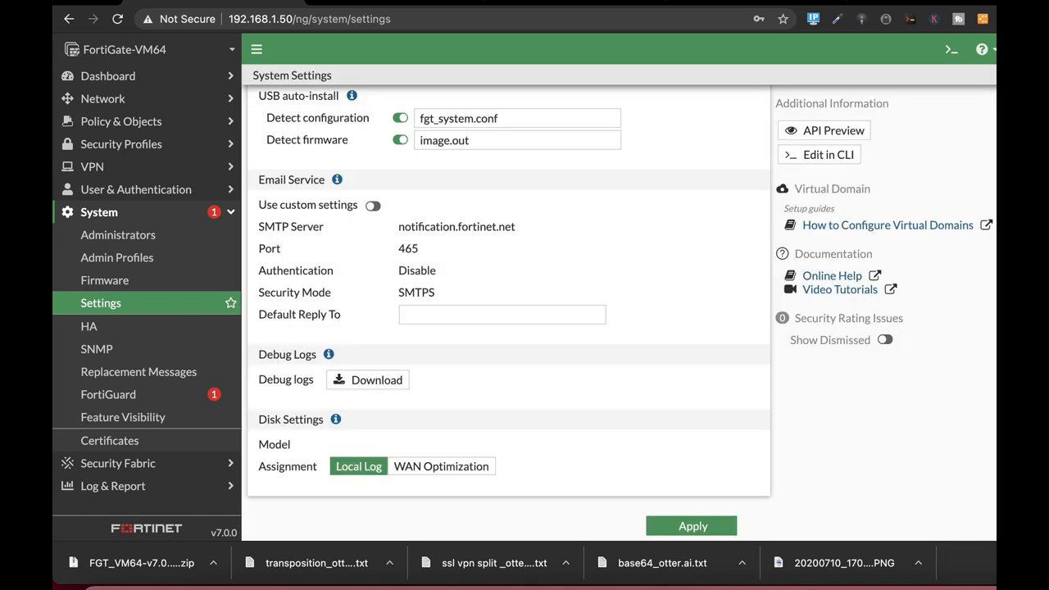
{"action": "mouse_move", "coordinate": [677, 343]}
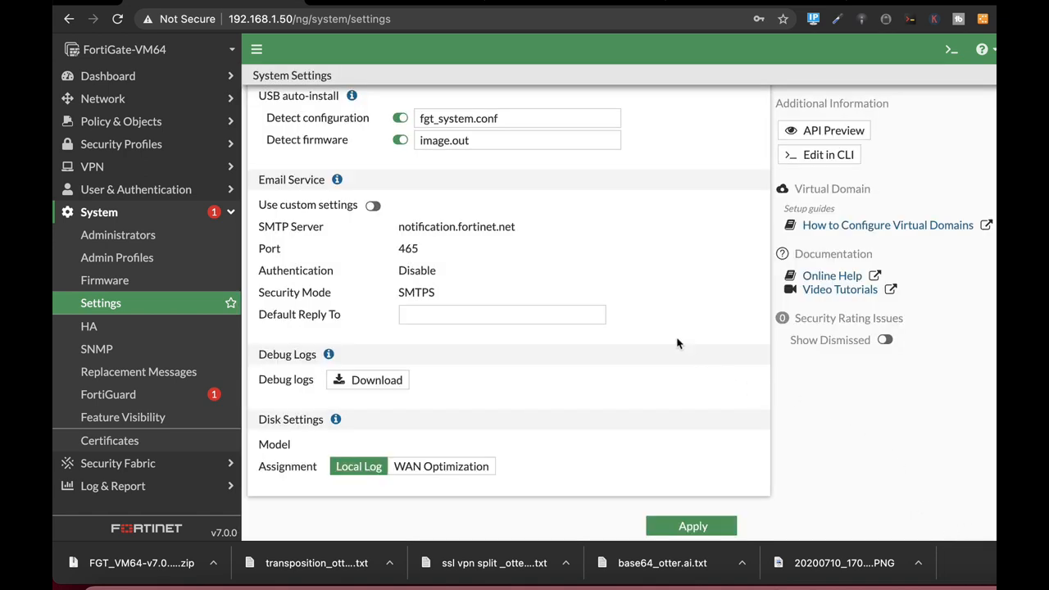
{"action": "mouse_move", "coordinate": [561, 426]}
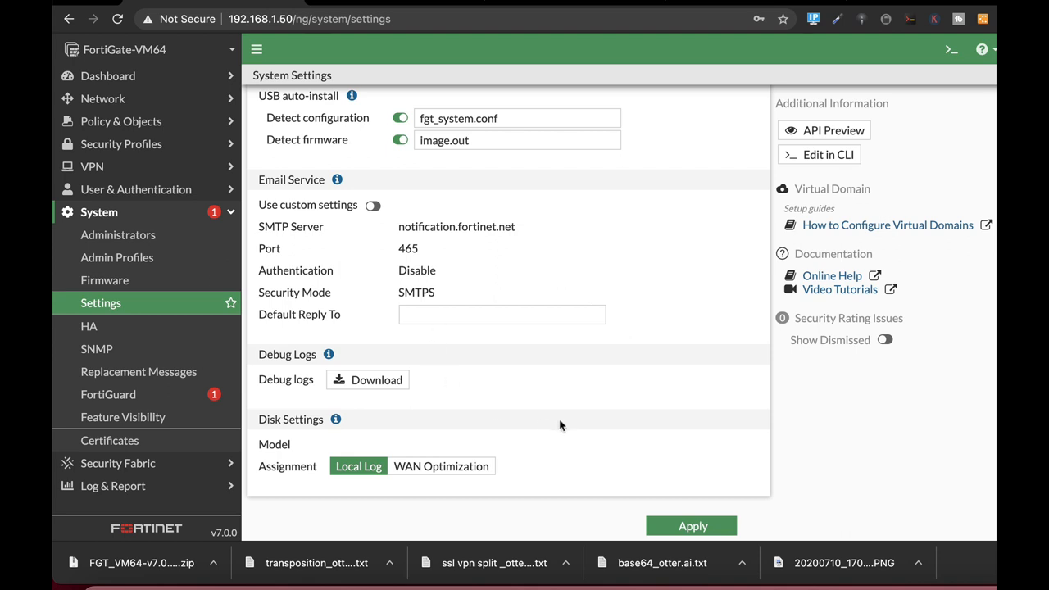
{"action": "mouse_move", "coordinate": [511, 479]}
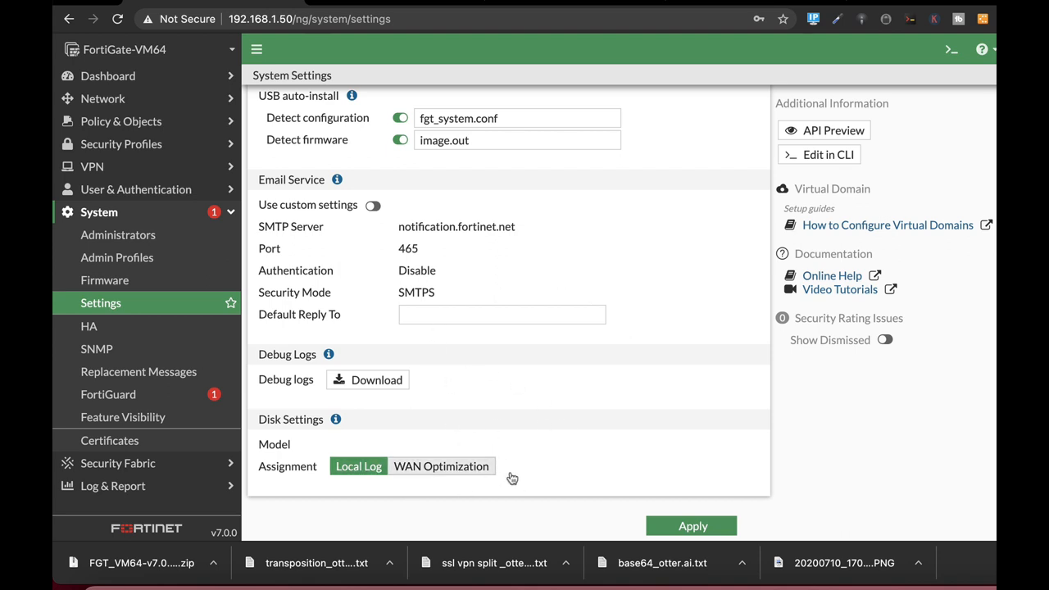
{"action": "mouse_move", "coordinate": [448, 416]}
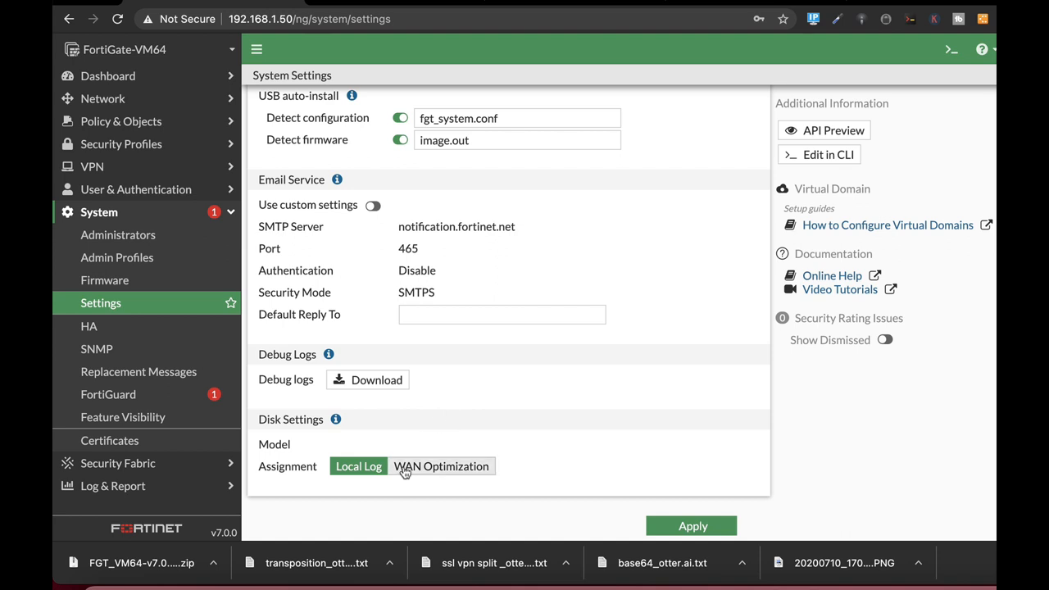
{"action": "mouse_move", "coordinate": [558, 303]}
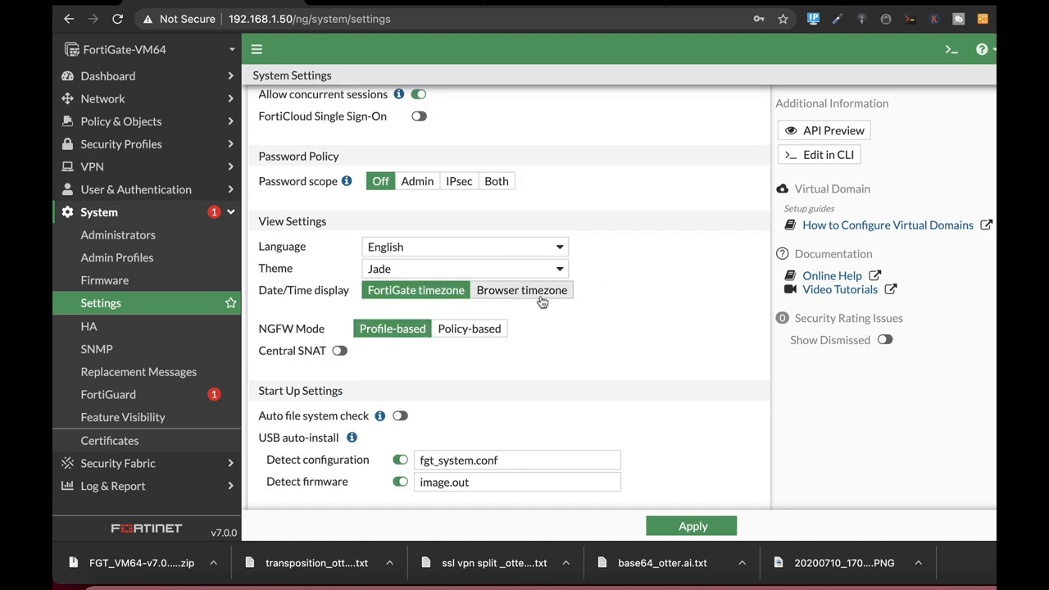
- Change the GUI theme from Dark Matter to the green theme
{"action": "left_click", "coordinate": [466, 269]}
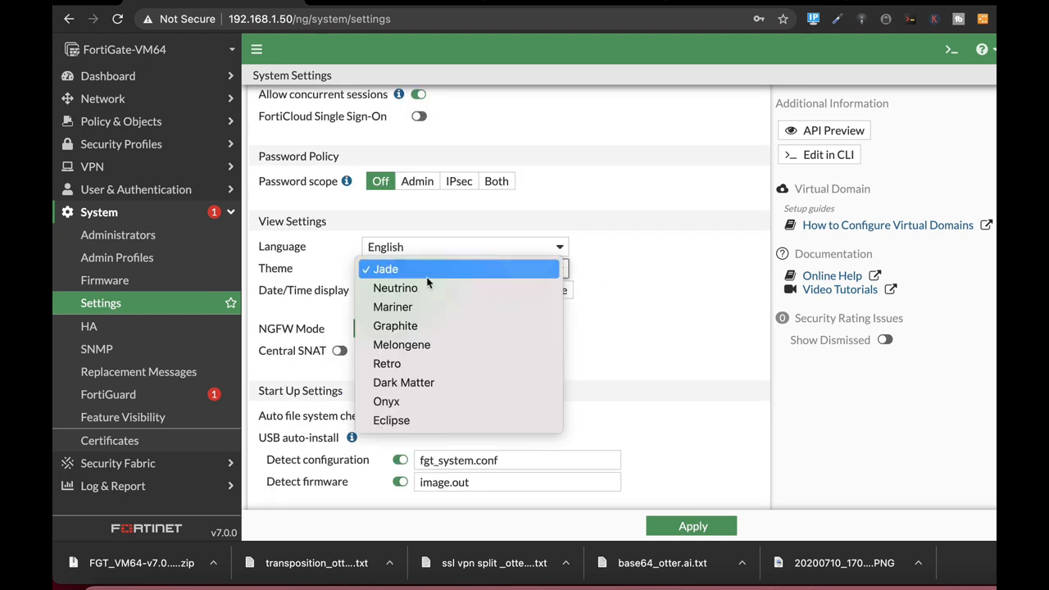
{"action": "left_click", "coordinate": [403, 382]}
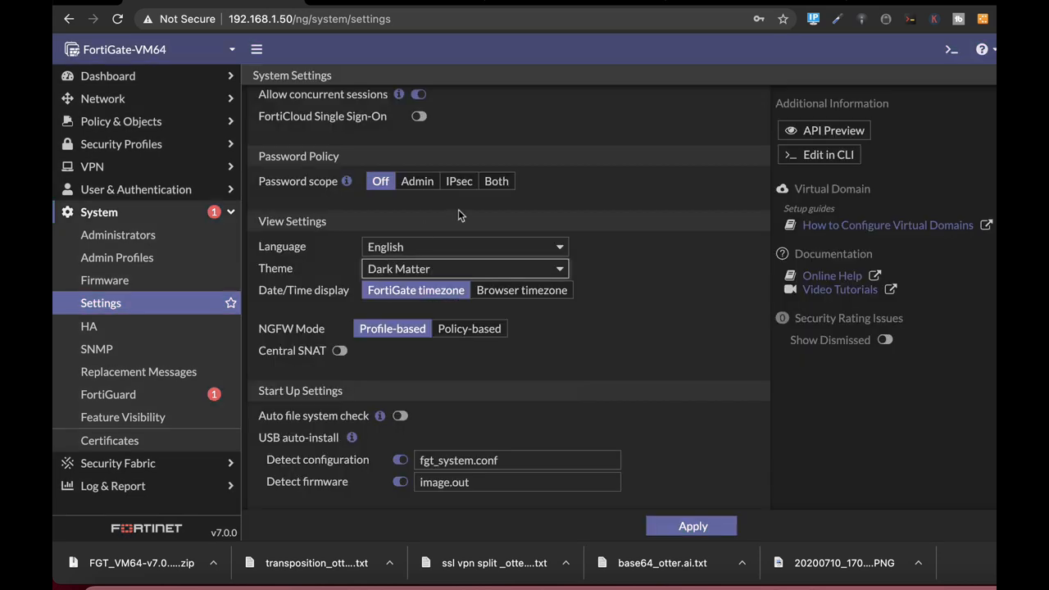
{"action": "left_click", "coordinate": [466, 269]}
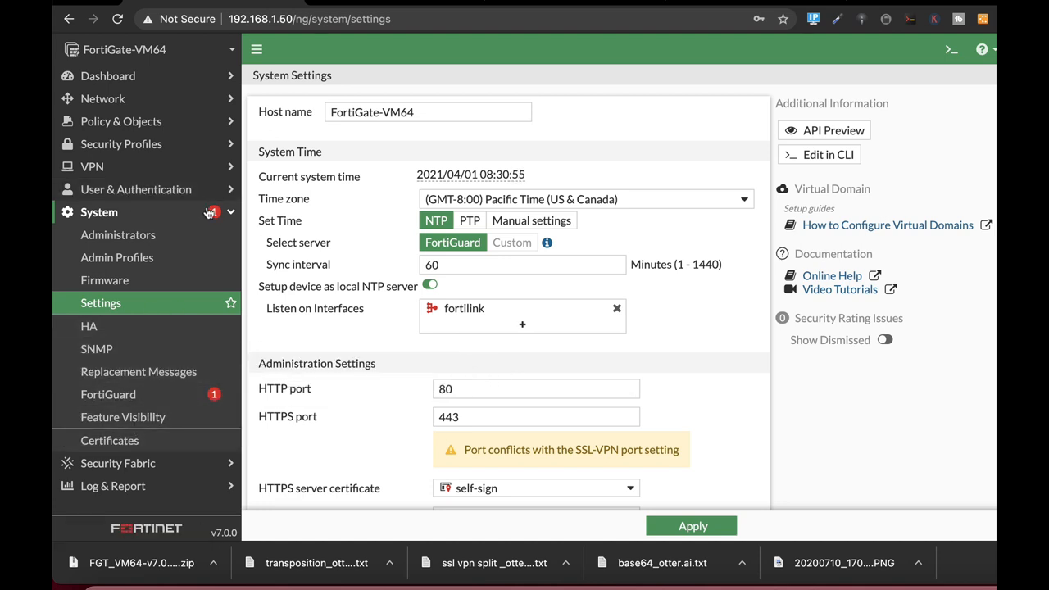
{"action": "mouse_move", "coordinate": [105, 278]}
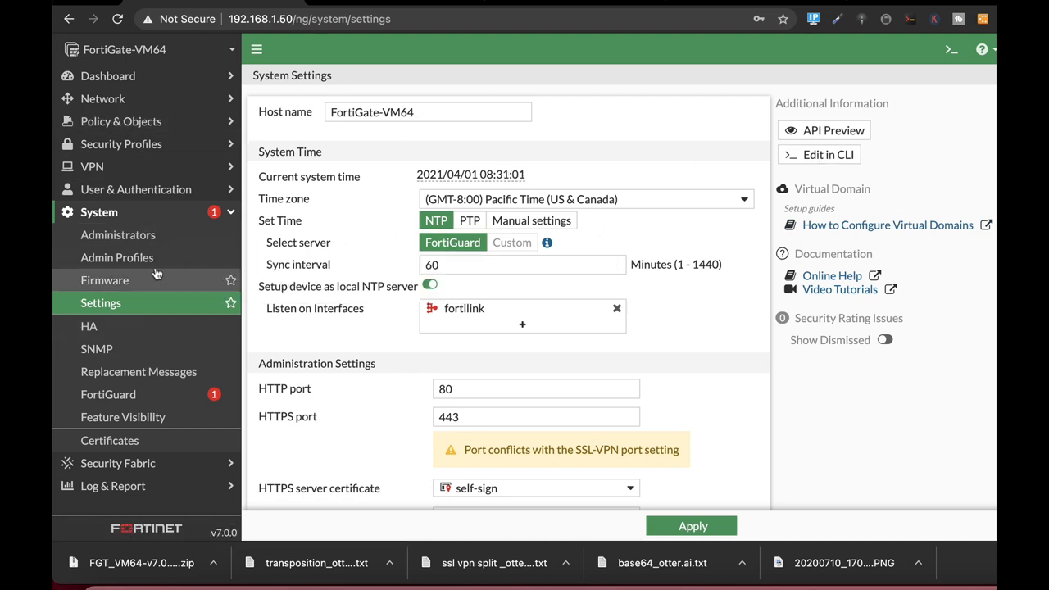
{"action": "mouse_move", "coordinate": [129, 167]}
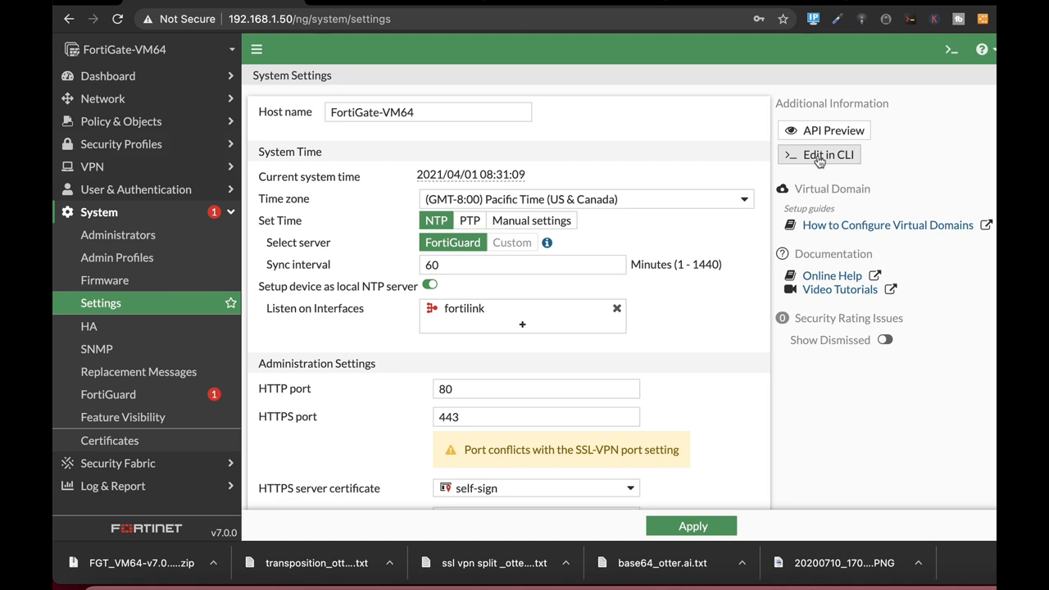
{"action": "left_click", "coordinate": [826, 154]}
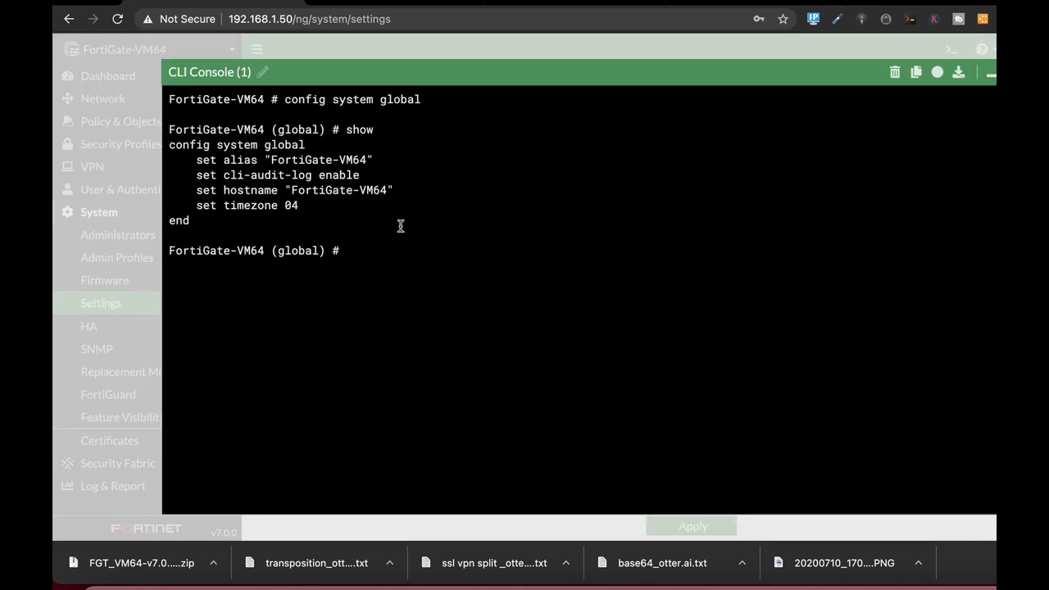
{"action": "mouse_move", "coordinate": [509, 327]}
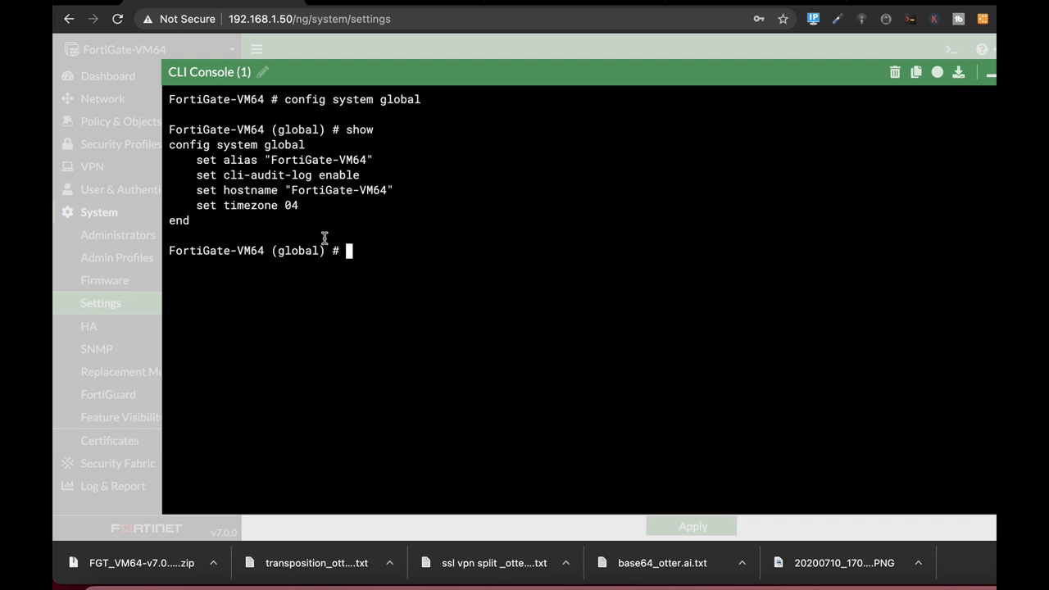
{"action": "left_click", "coordinate": [991, 72]}
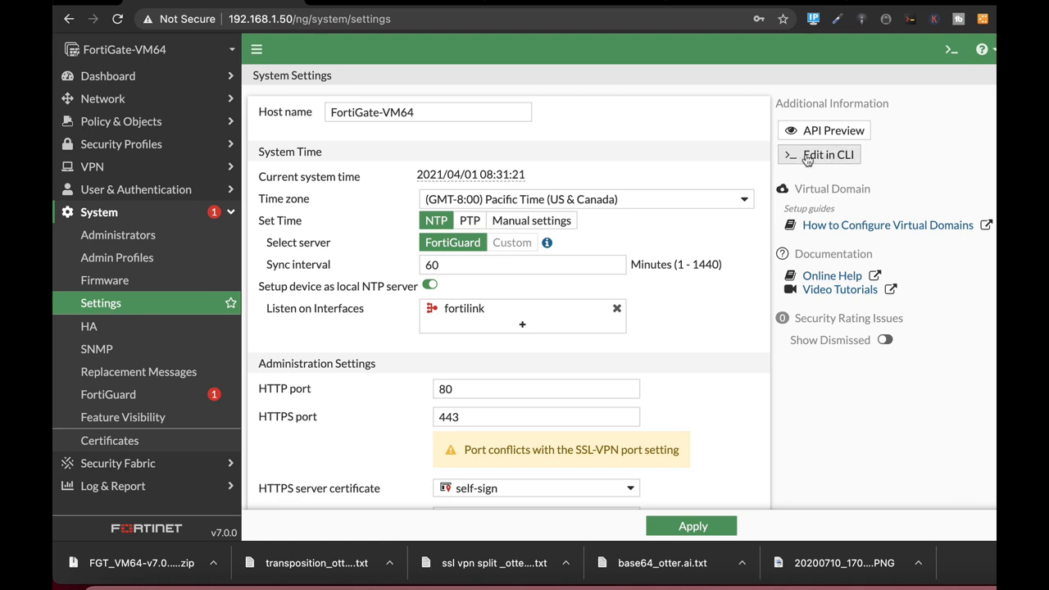
{"action": "mouse_move", "coordinate": [118, 235]}
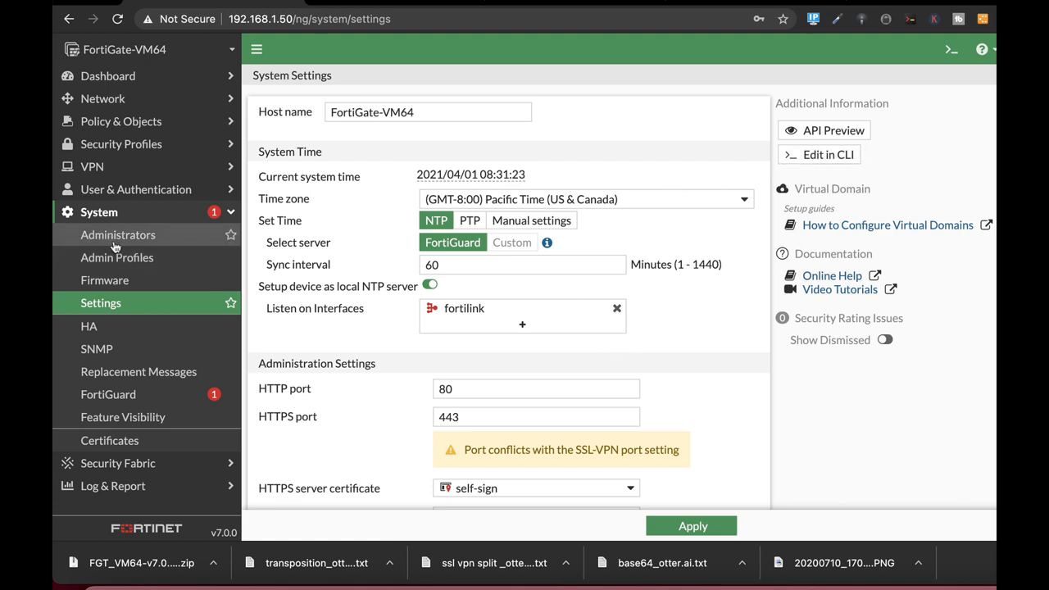
{"action": "mouse_move", "coordinate": [161, 291]}
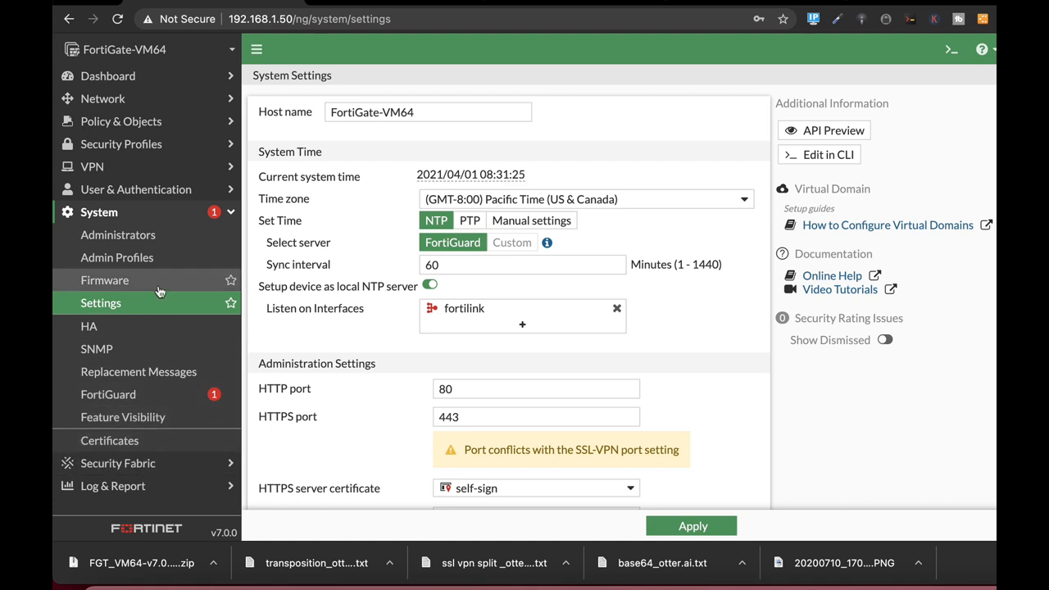
- After viewing AntiVirus profiles, run 'config antivirus' and get in the CLI console
{"action": "left_click", "coordinate": [122, 144]}
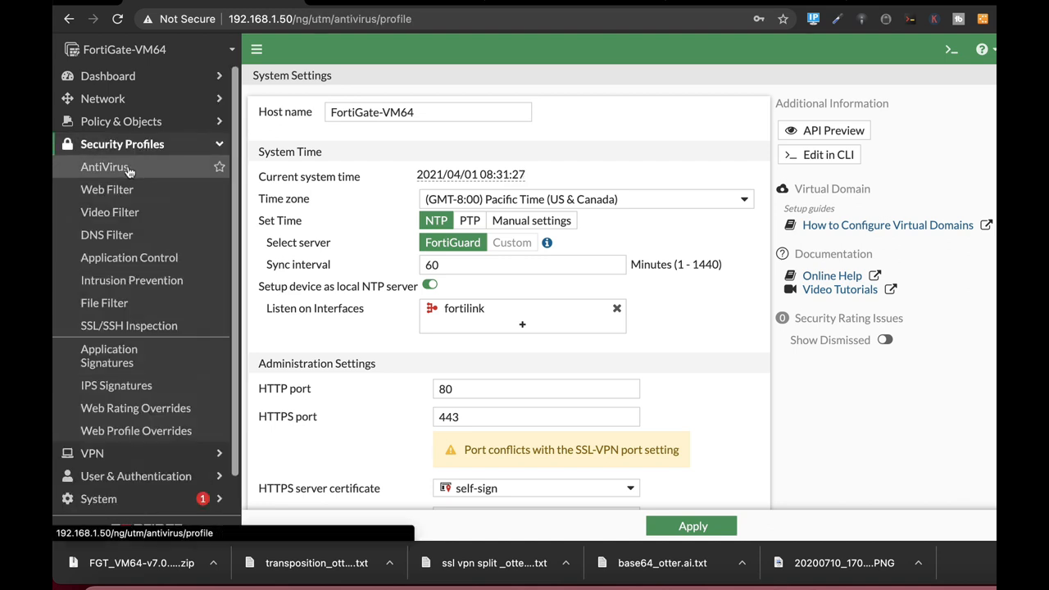
{"action": "left_click", "coordinate": [105, 167]}
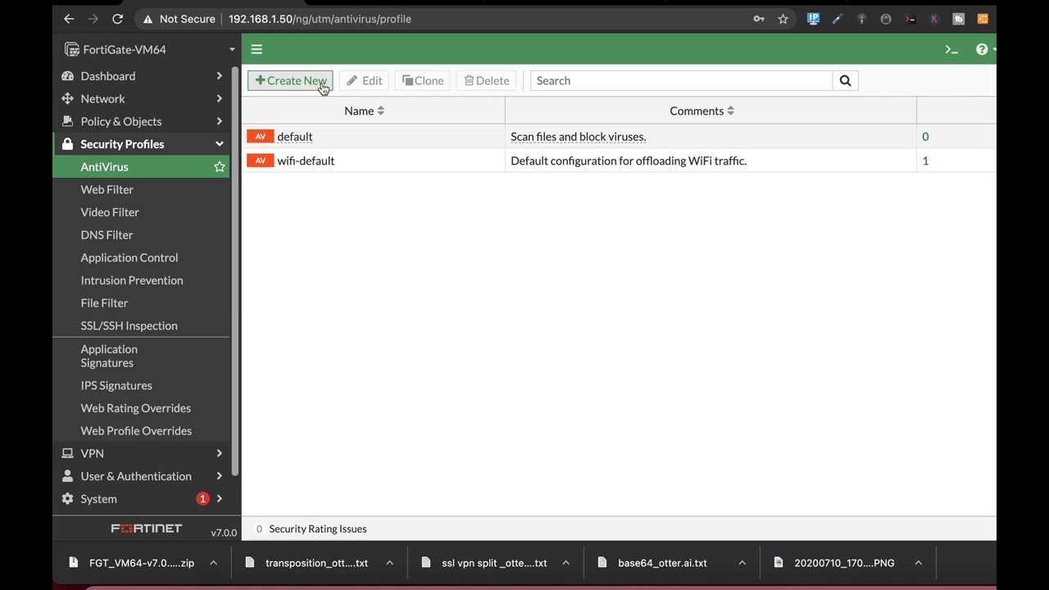
{"action": "mouse_move", "coordinate": [328, 92]}
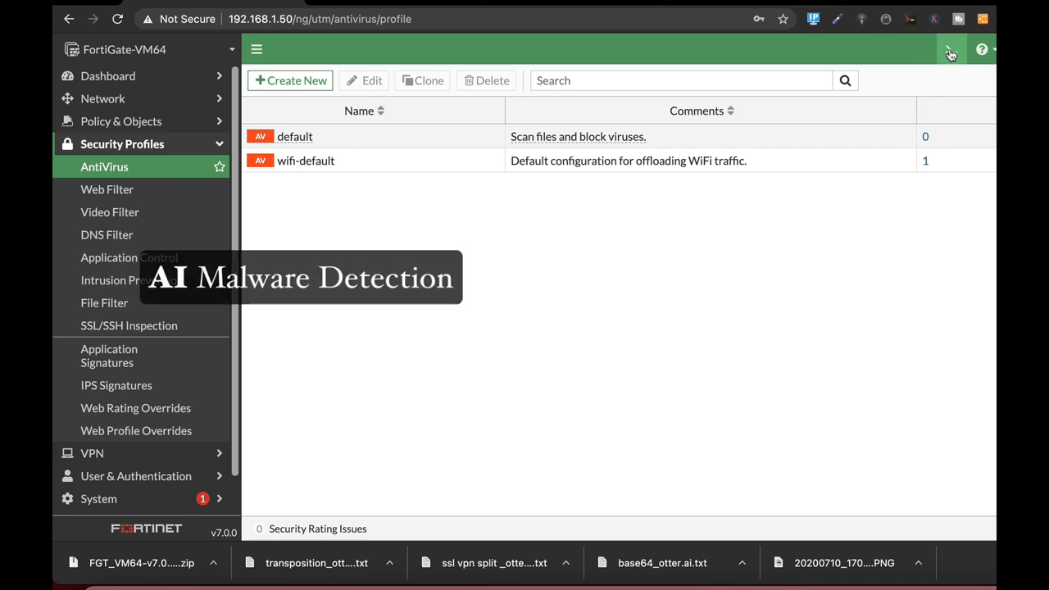
{"action": "left_click", "coordinate": [951, 49]}
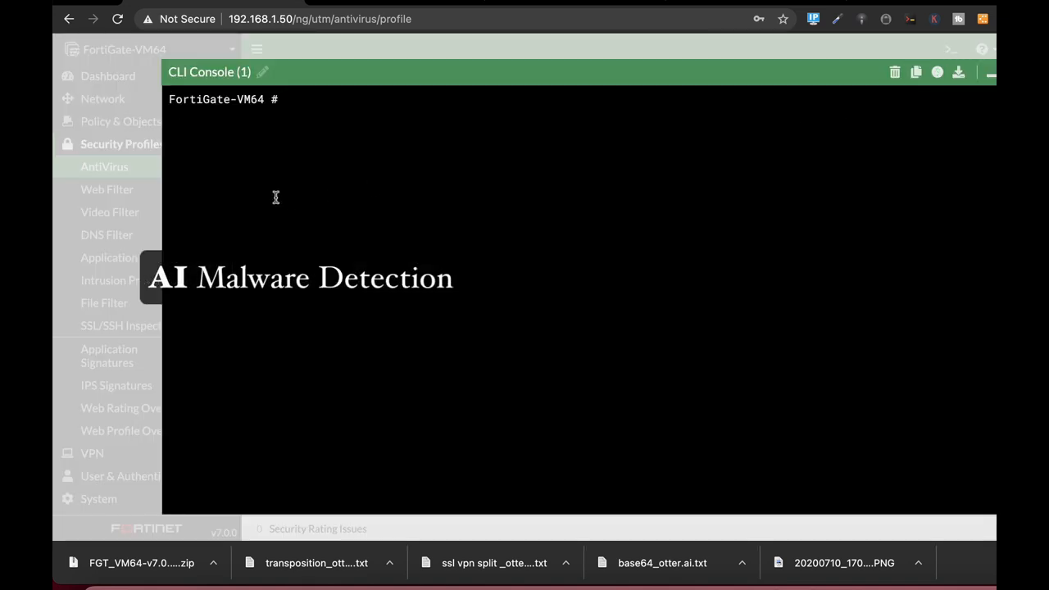
{"action": "type", "text": "config"}
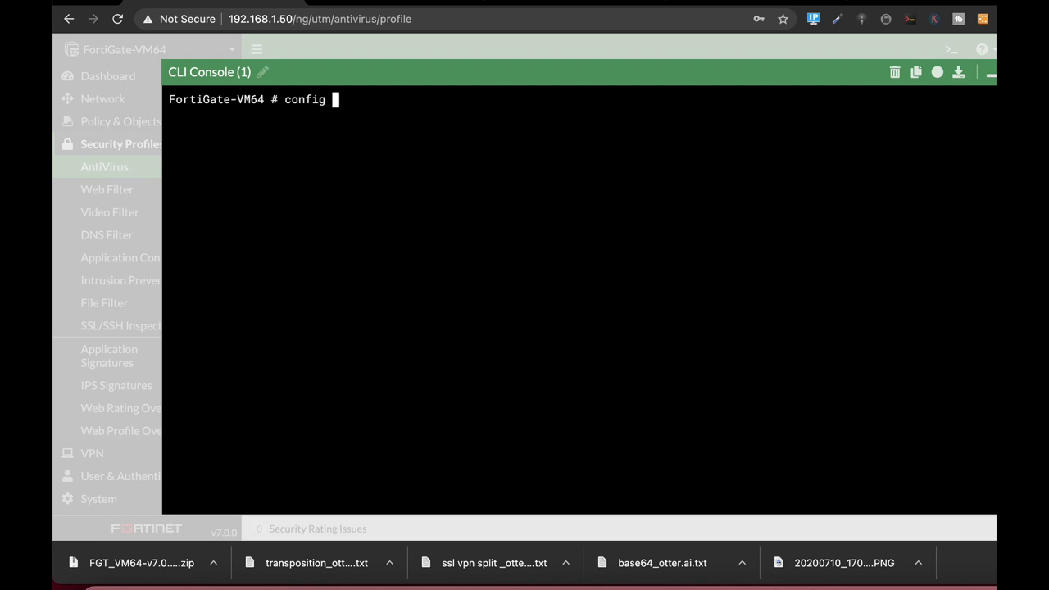
{"action": "type", "text": "antivirus profile"}
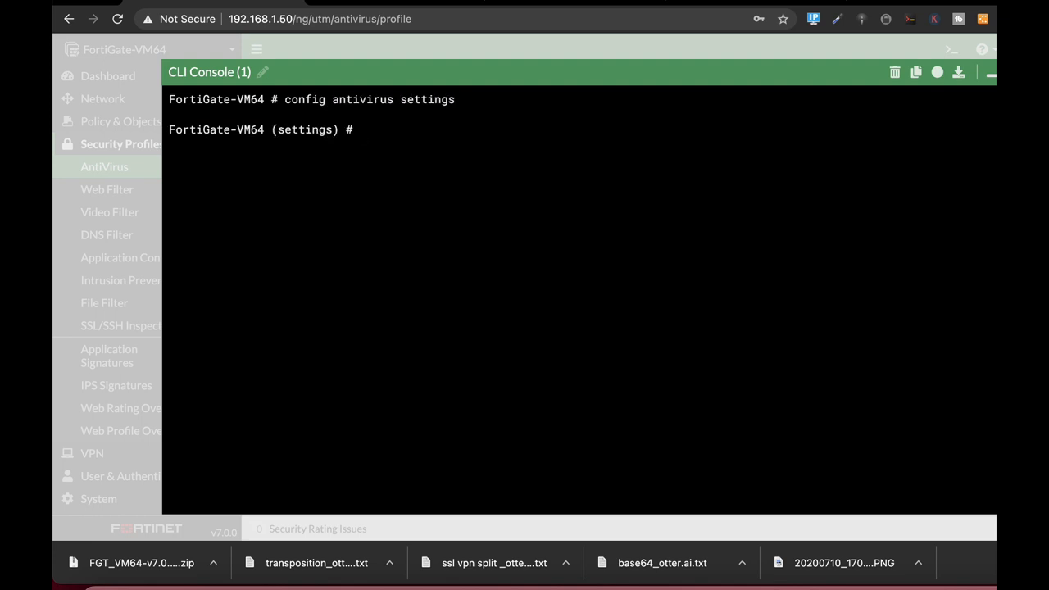
{"action": "type", "text": "get"}
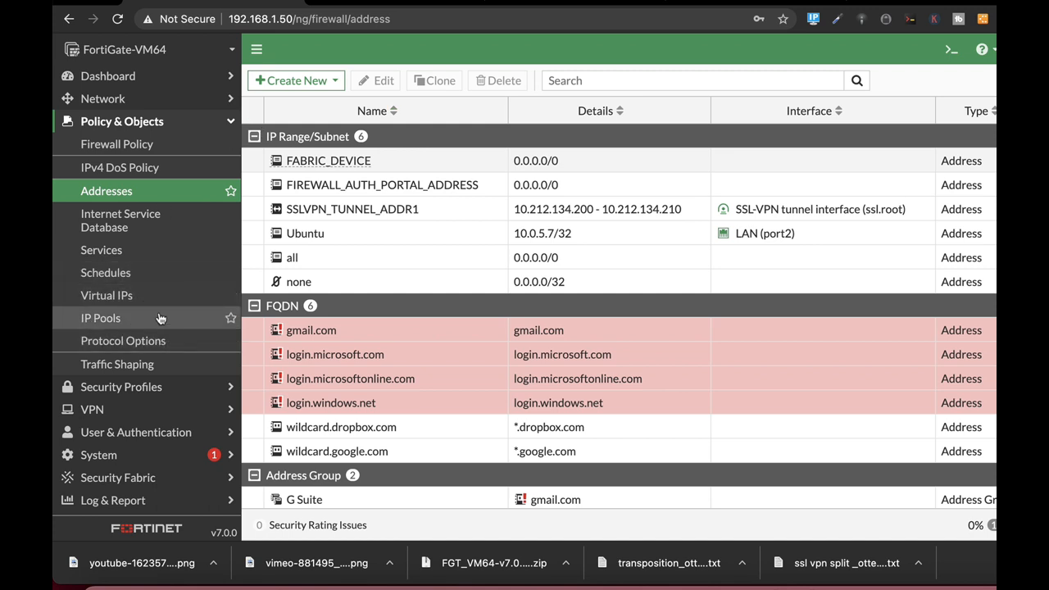
- Create a firewall policy from the 'server' virtual IP and start entering its name
{"action": "left_click", "coordinate": [105, 295]}
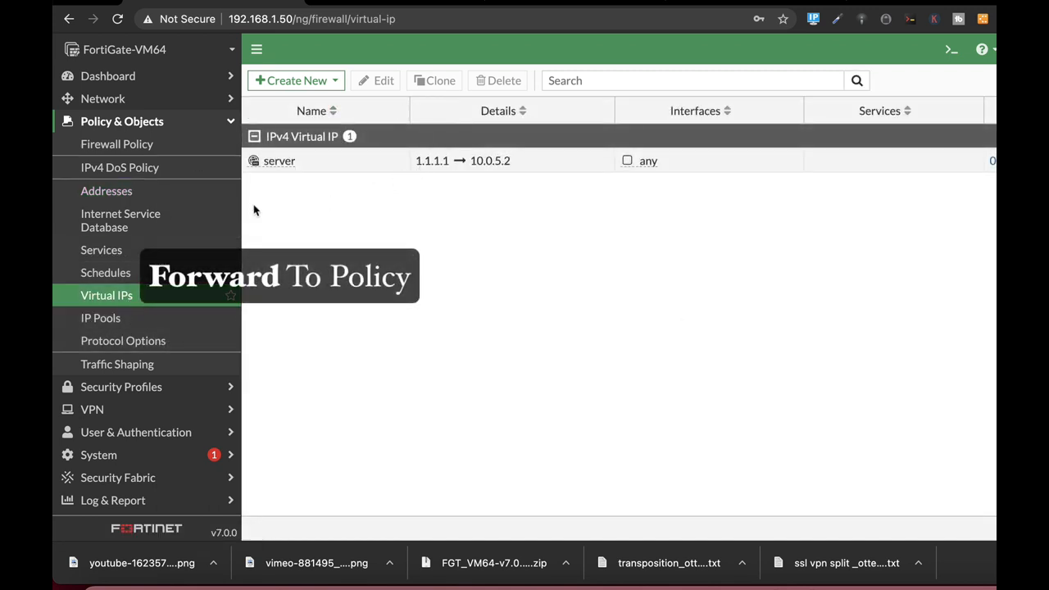
{"action": "mouse_move", "coordinate": [302, 167]}
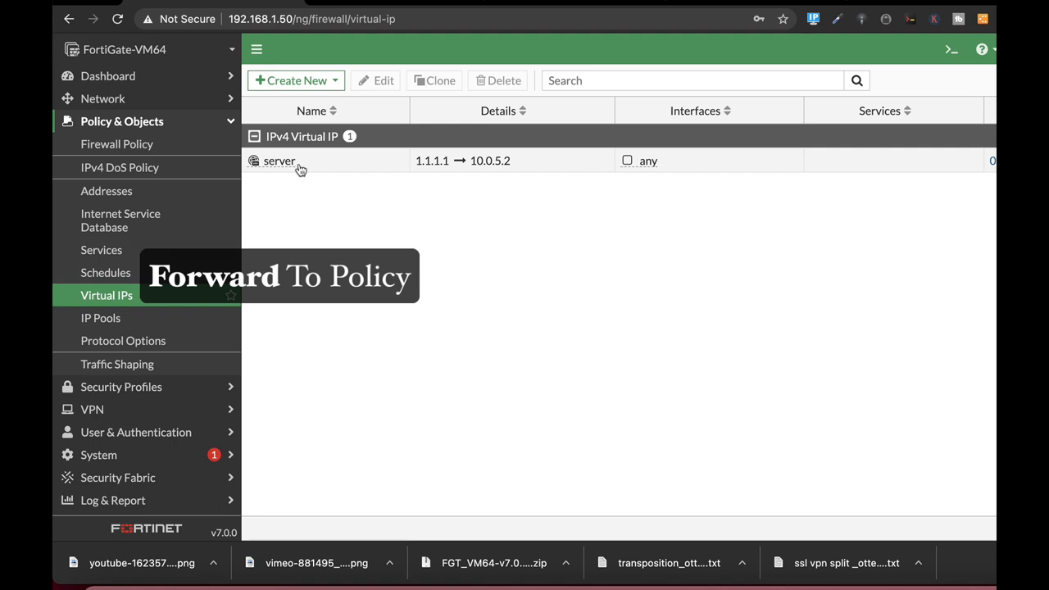
{"action": "right_click", "coordinate": [279, 160]}
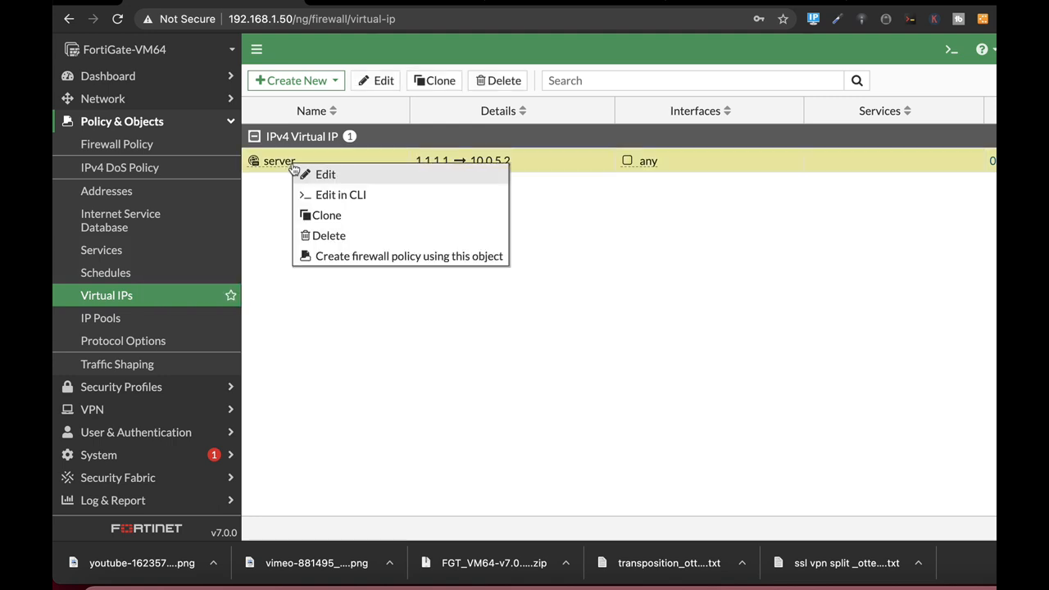
{"action": "mouse_move", "coordinate": [331, 272]}
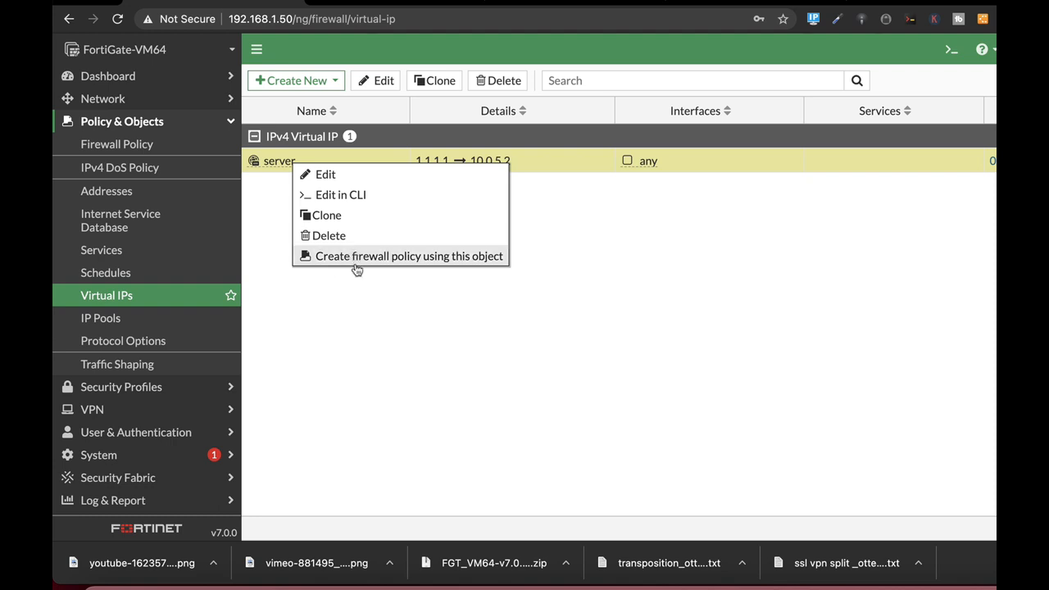
{"action": "left_click", "coordinate": [410, 256]}
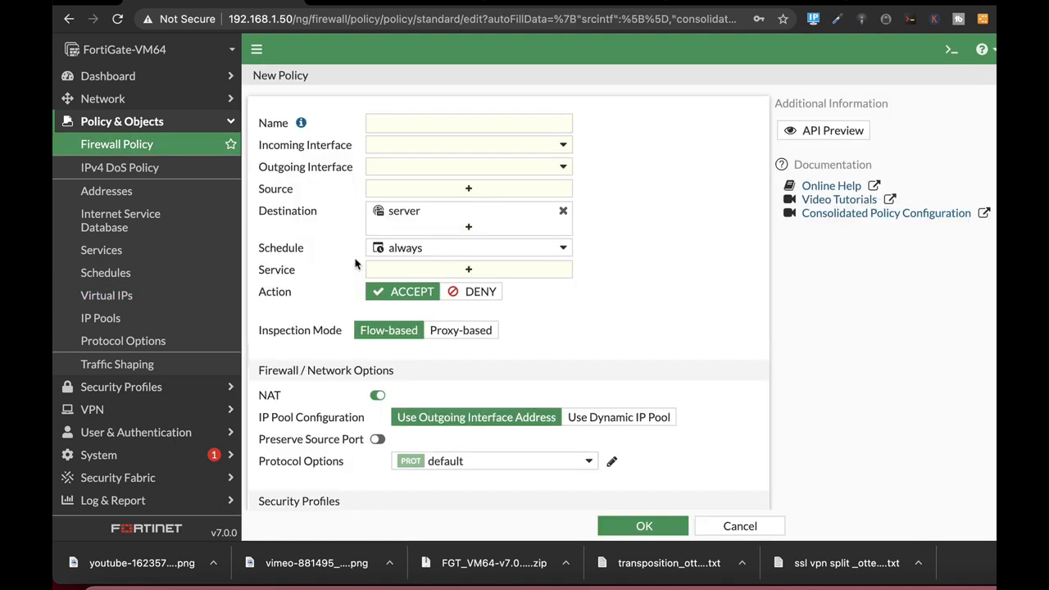
{"action": "mouse_move", "coordinate": [354, 269]}
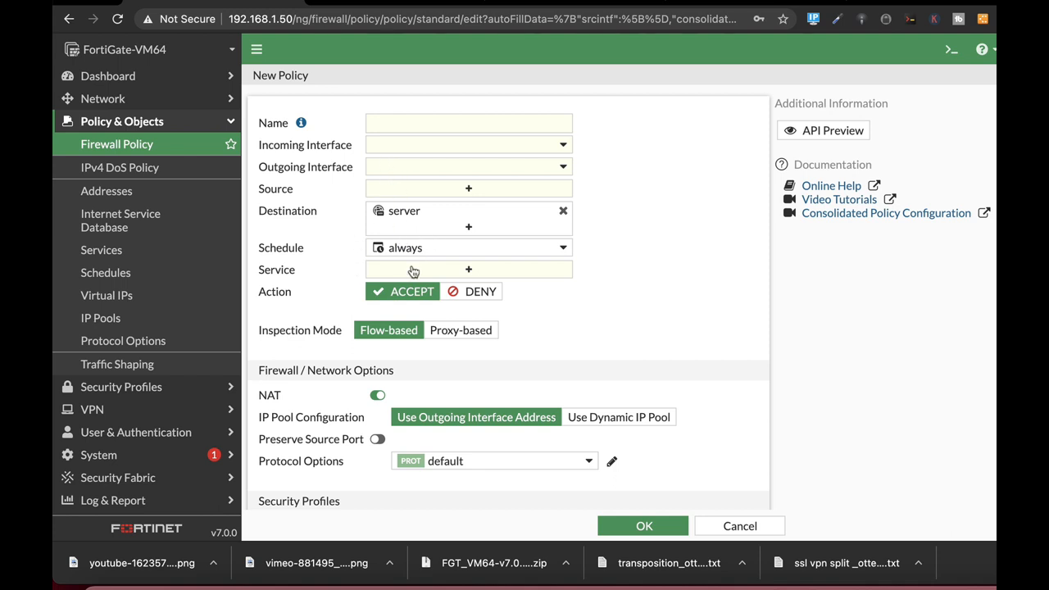
{"action": "mouse_move", "coordinate": [410, 161]}
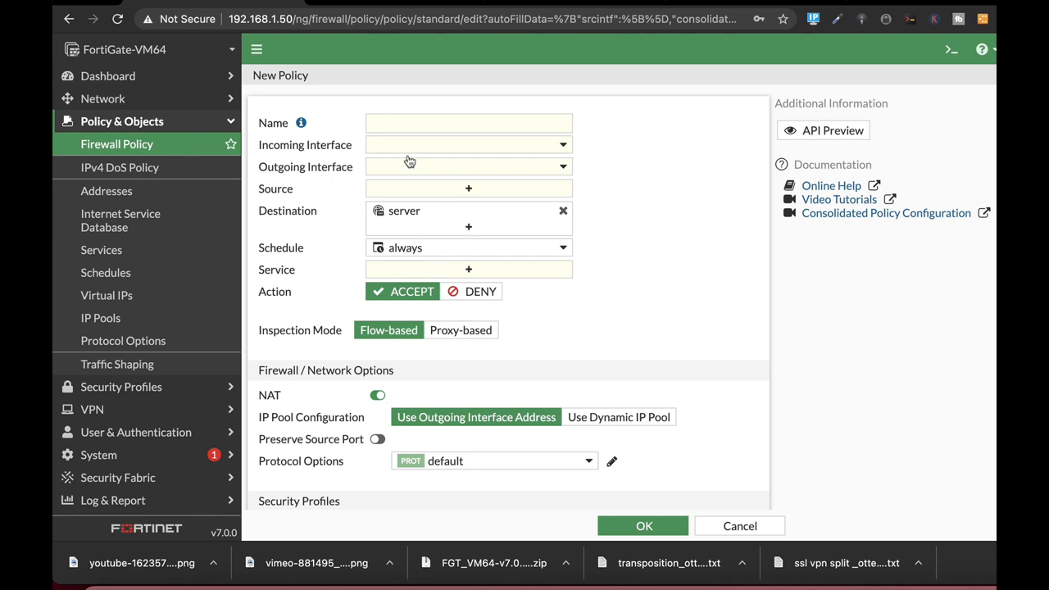
{"action": "left_click", "coordinate": [469, 121]}
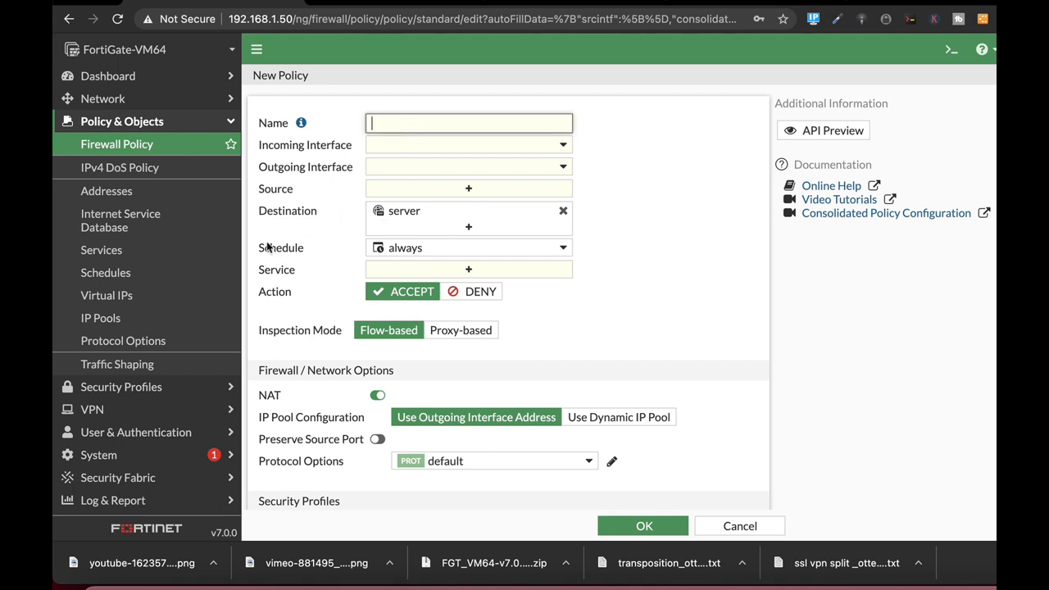
{"action": "mouse_move", "coordinate": [102, 98]}
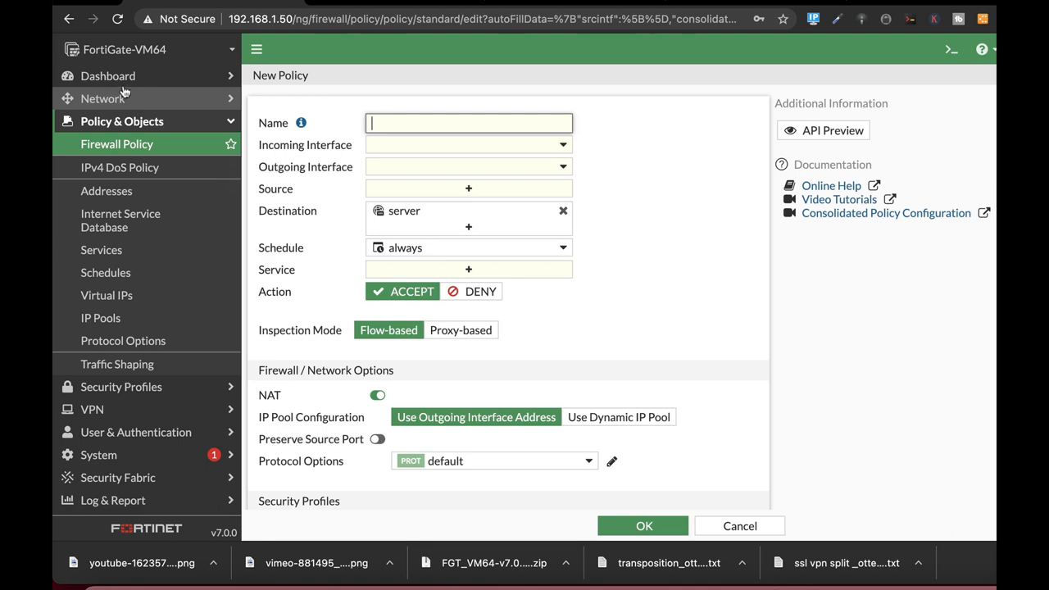
- Review the Users & Devices dashboard with its 13-device inventory
{"action": "left_click", "coordinate": [108, 76]}
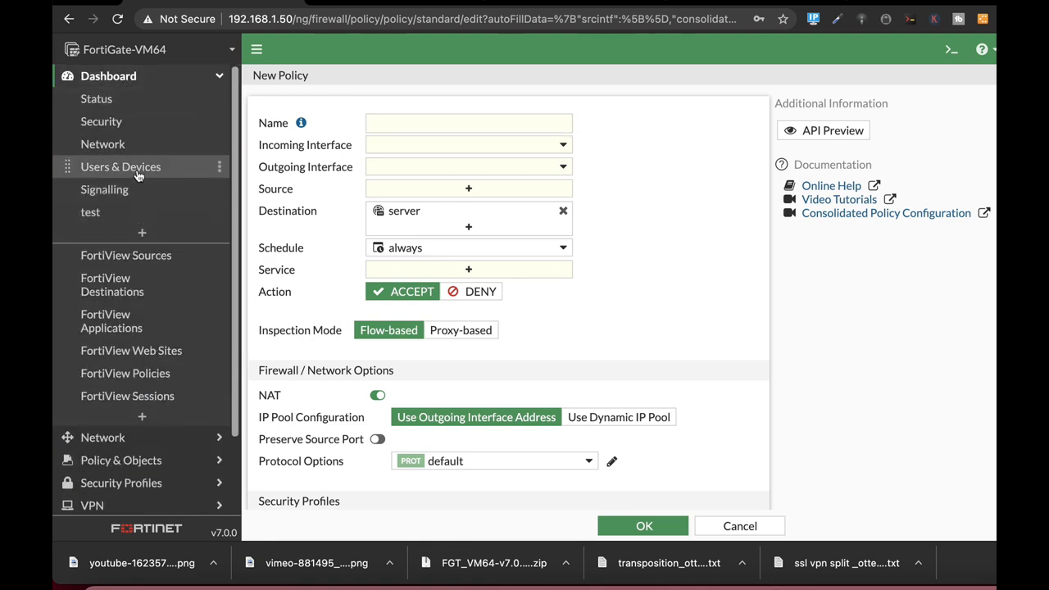
{"action": "left_click", "coordinate": [122, 167]}
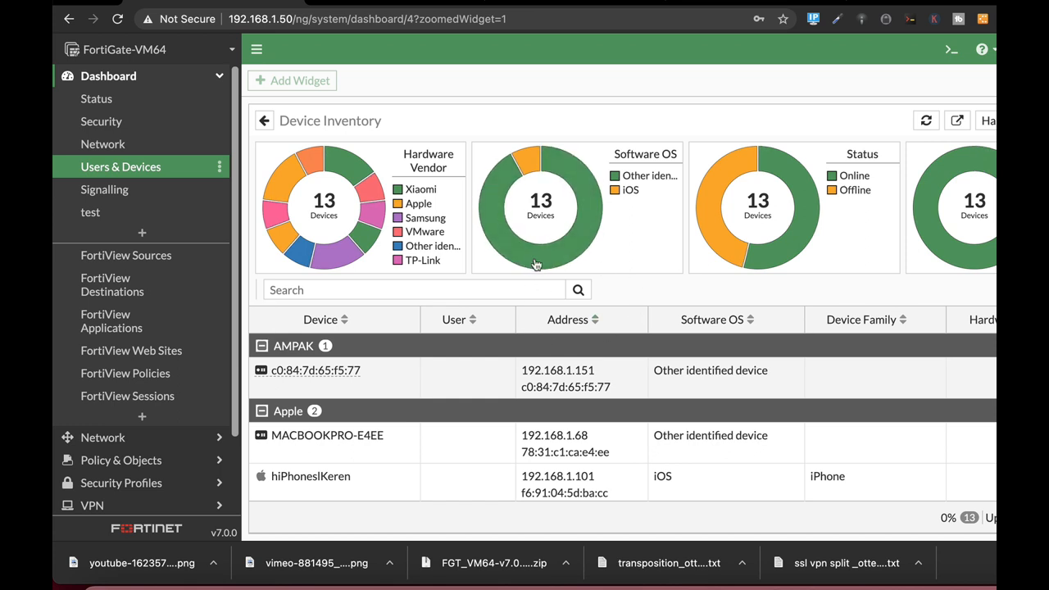
{"action": "mouse_move", "coordinate": [616, 289]}
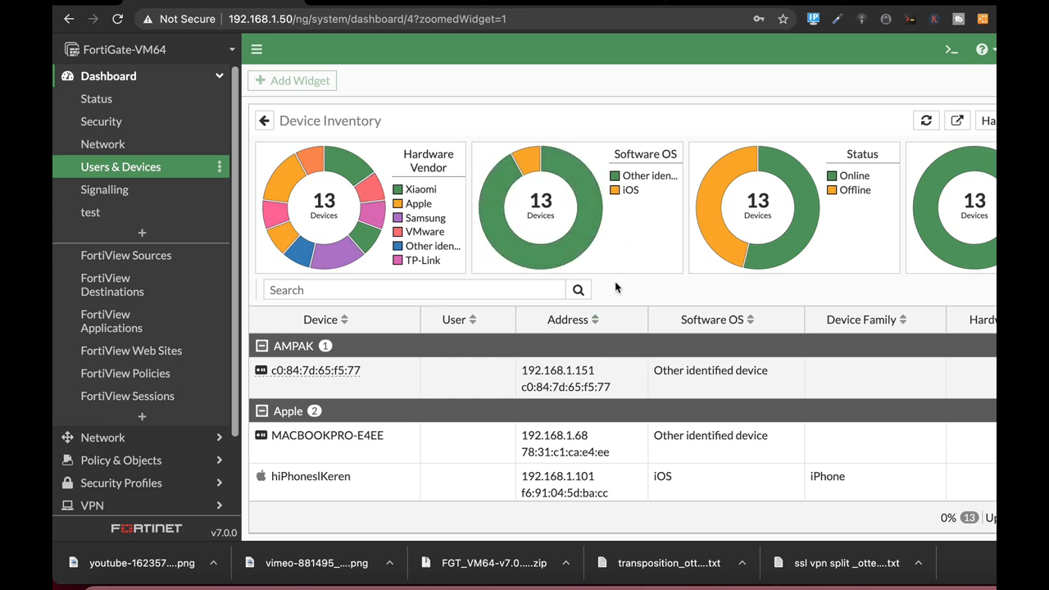
{"action": "mouse_move", "coordinate": [558, 377]}
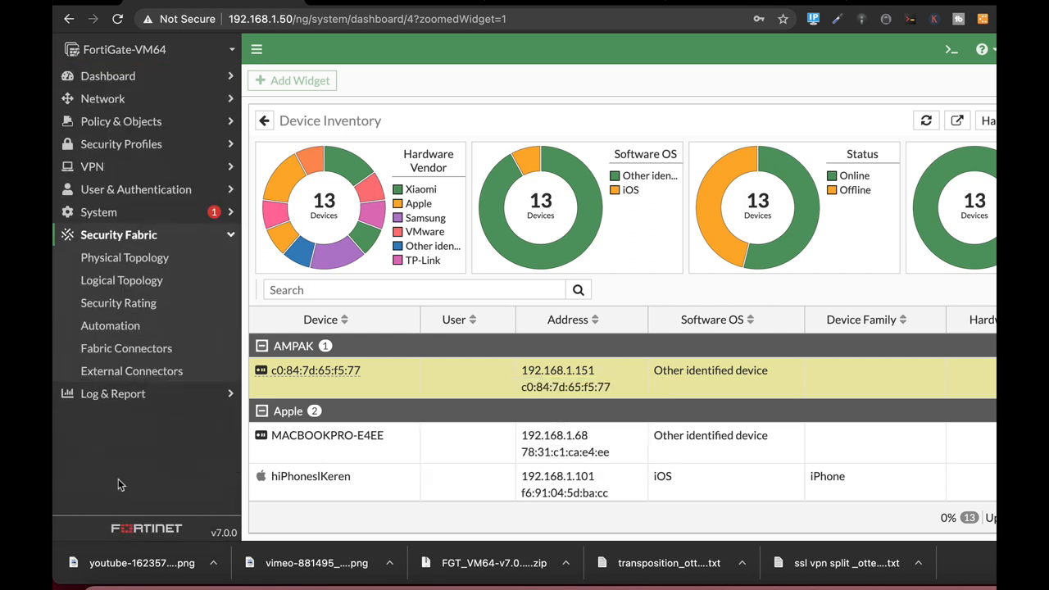
- Start a new automation stitch from Security Fabric > Automation
{"action": "left_click", "coordinate": [110, 325]}
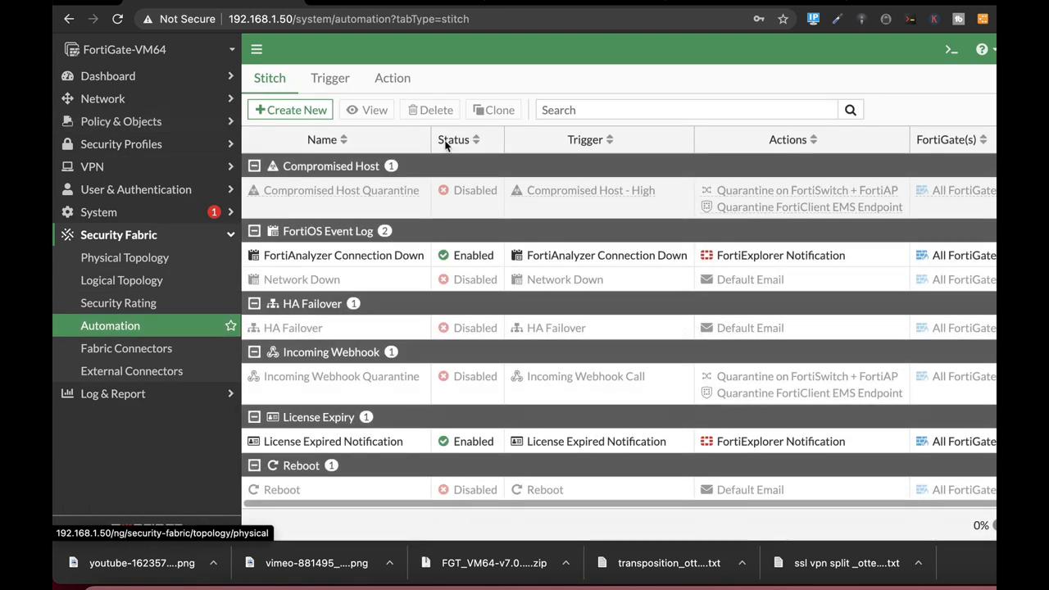
{"action": "left_click", "coordinate": [291, 109]}
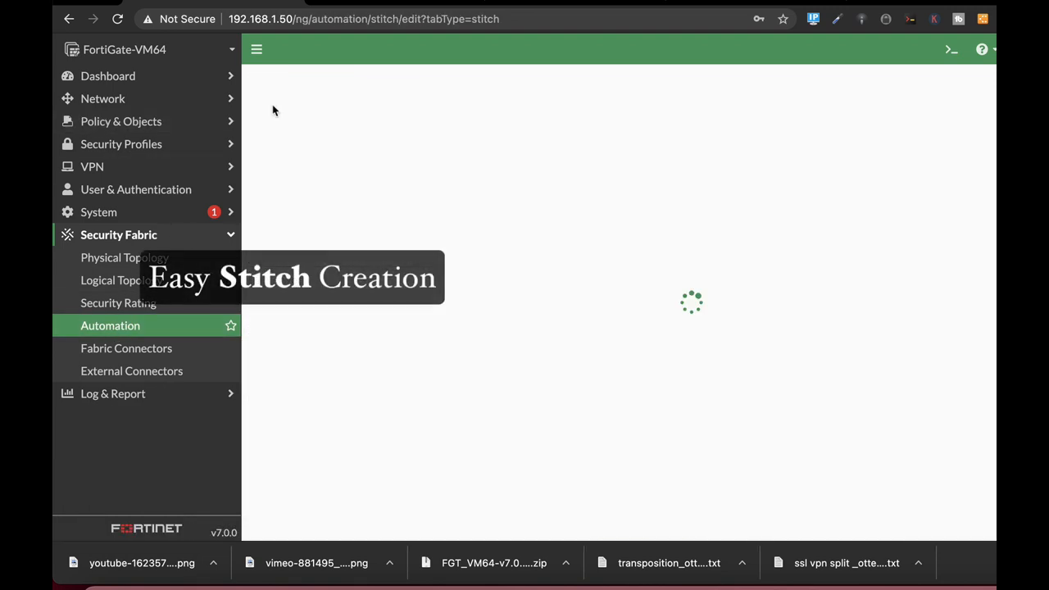